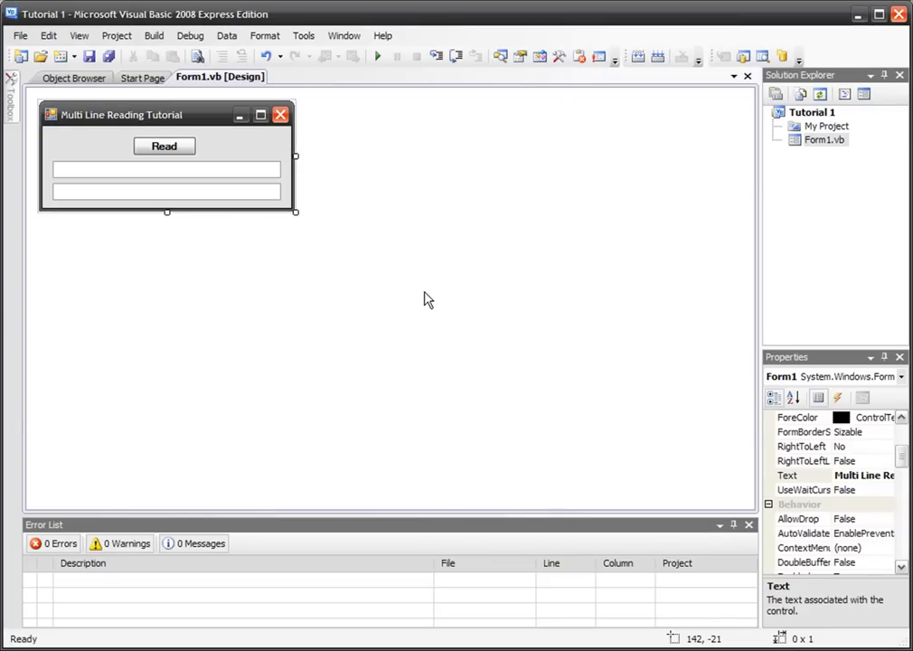
mouse_move(251, 143)
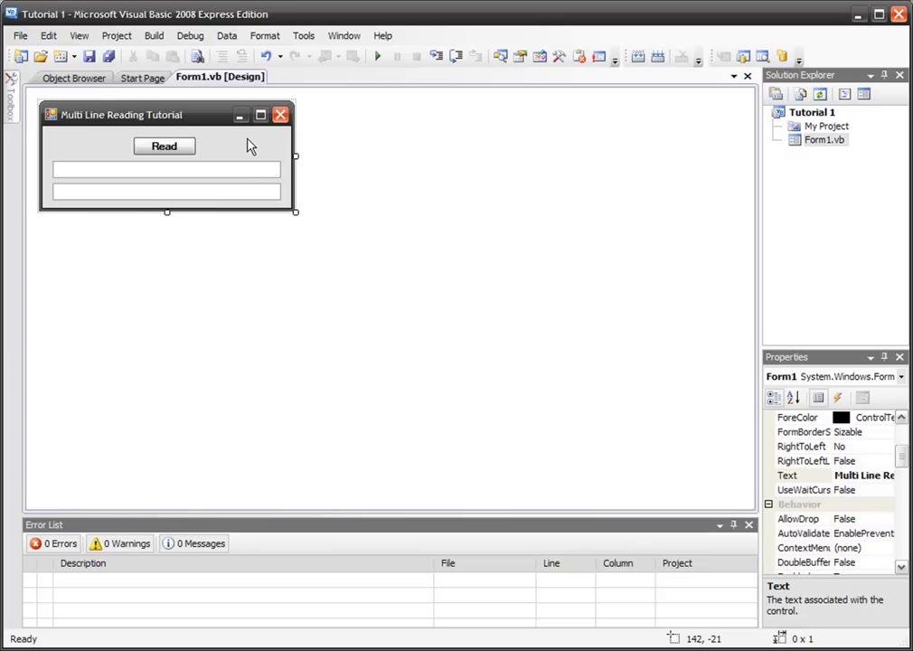
mouse_move(448, 645)
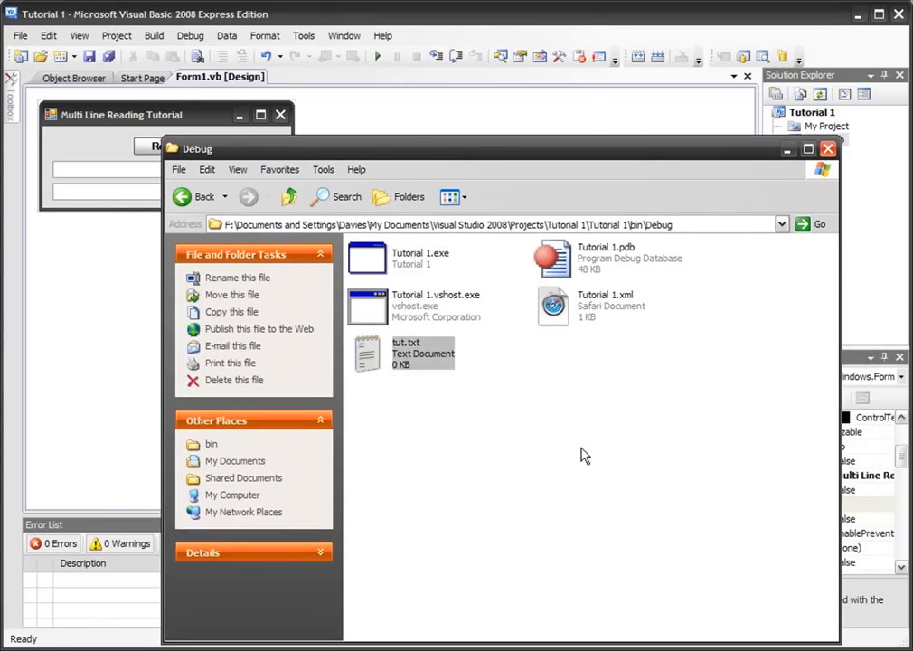
- Open tut.txt in Notepad and write Hello and Youtube on separate lines
double_click(405, 352)
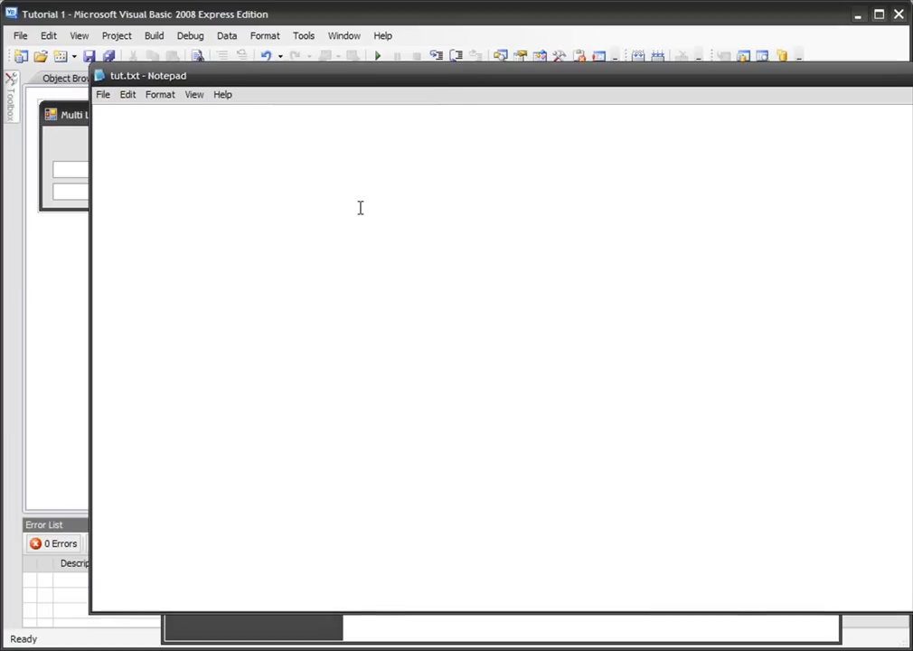
type("H")
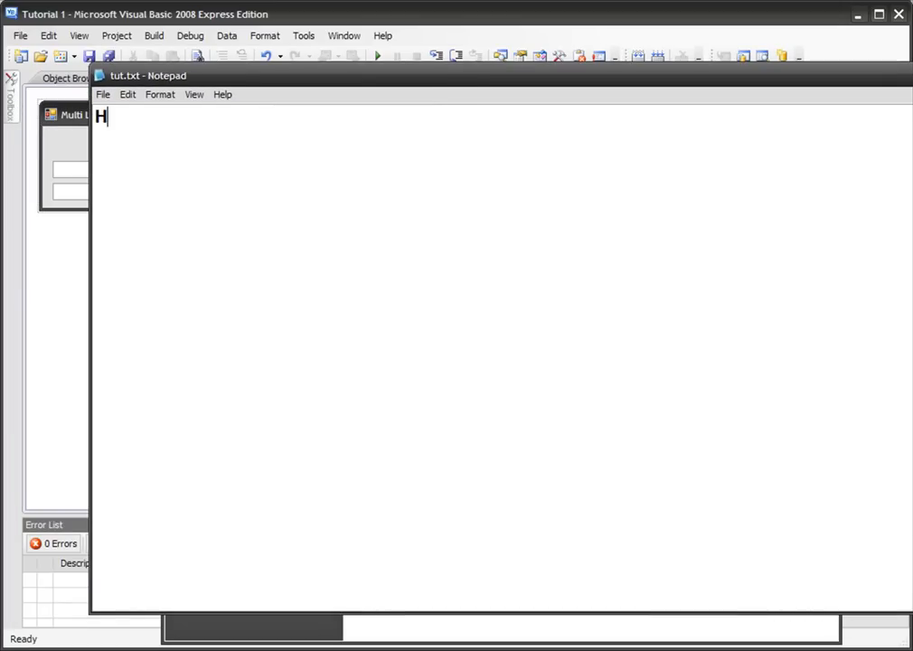
type("ello")
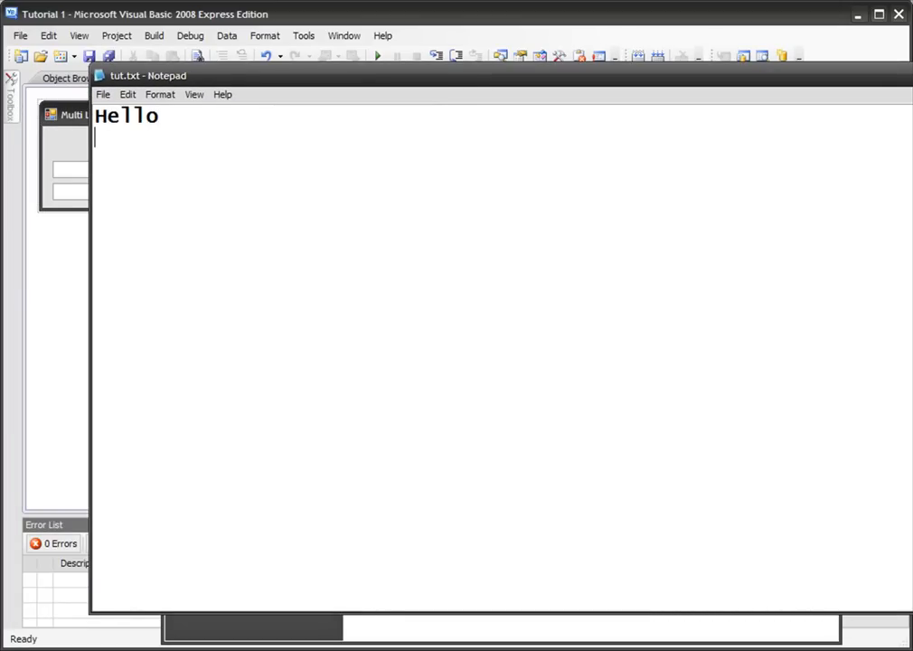
type("Youtube")
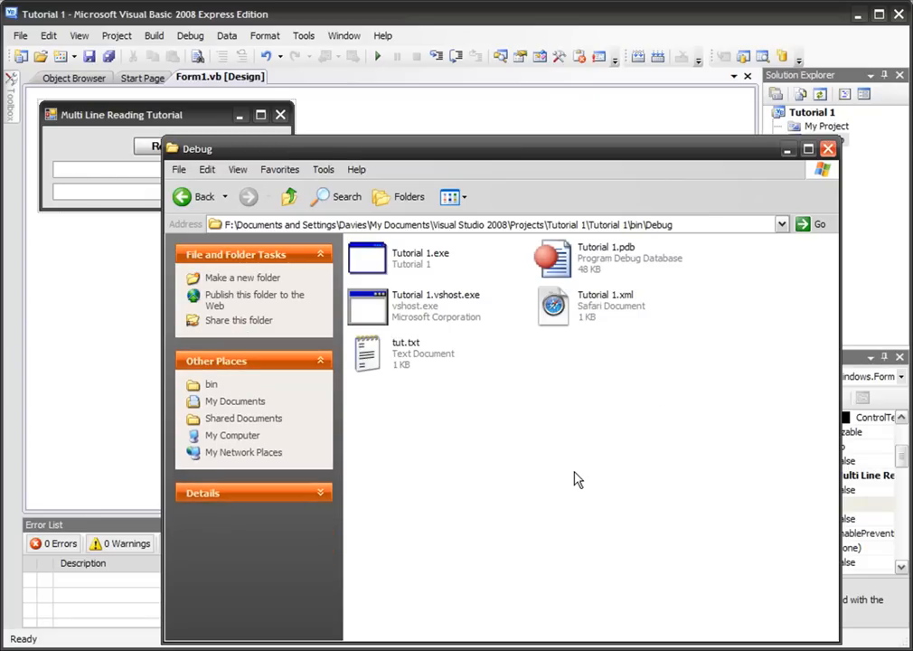
- Close the Debug folder, run Tutorial 1 to try the form, then stop debugging
left_click(824, 148)
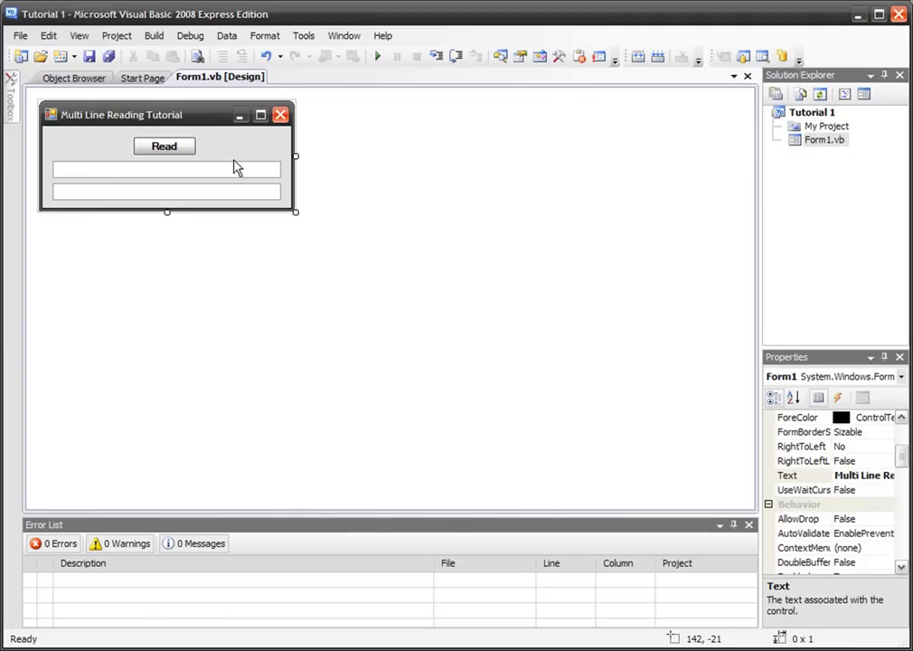
left_click(376, 56)
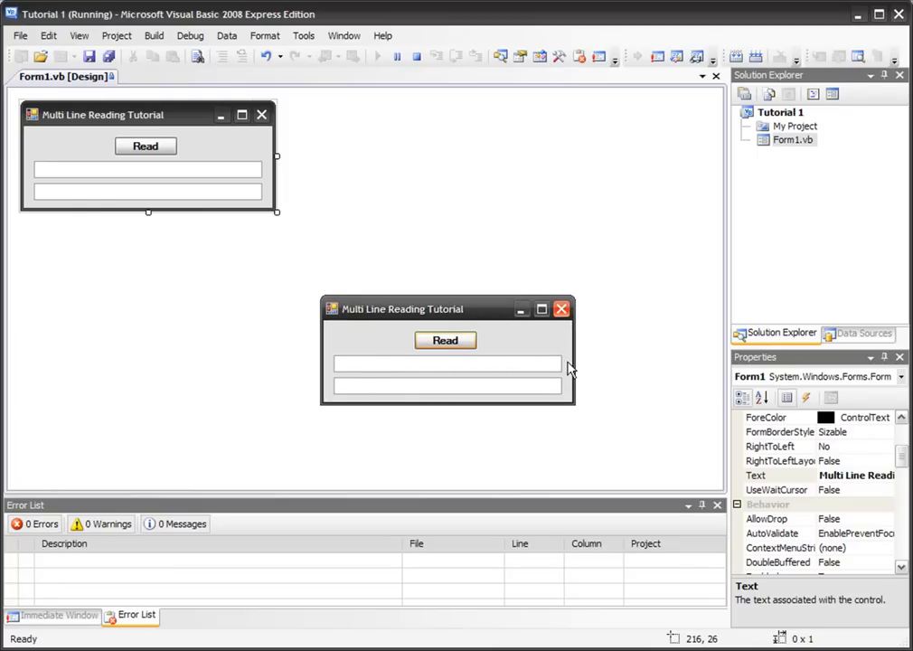
left_click(446, 387)
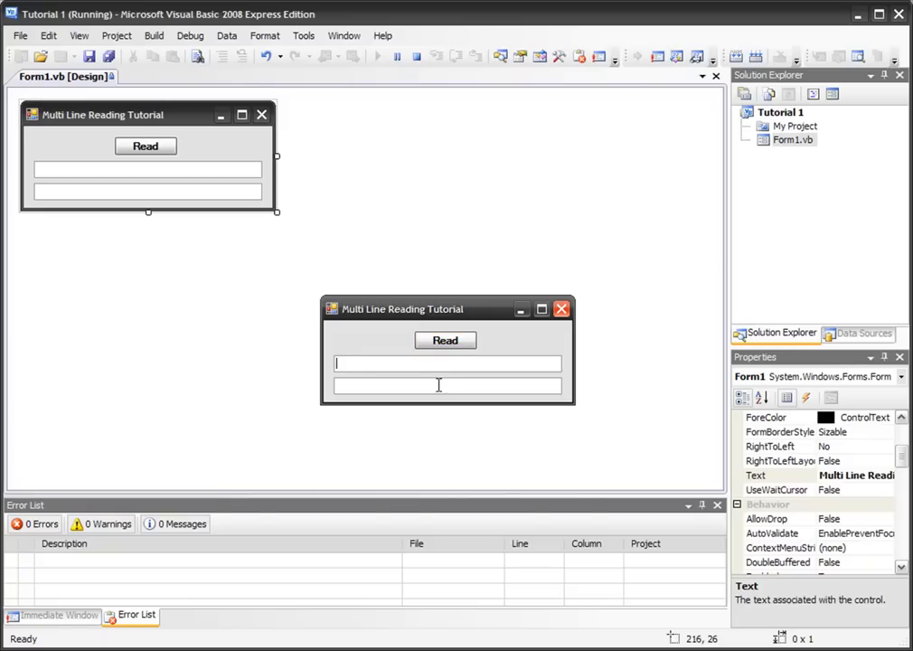
left_click(398, 56)
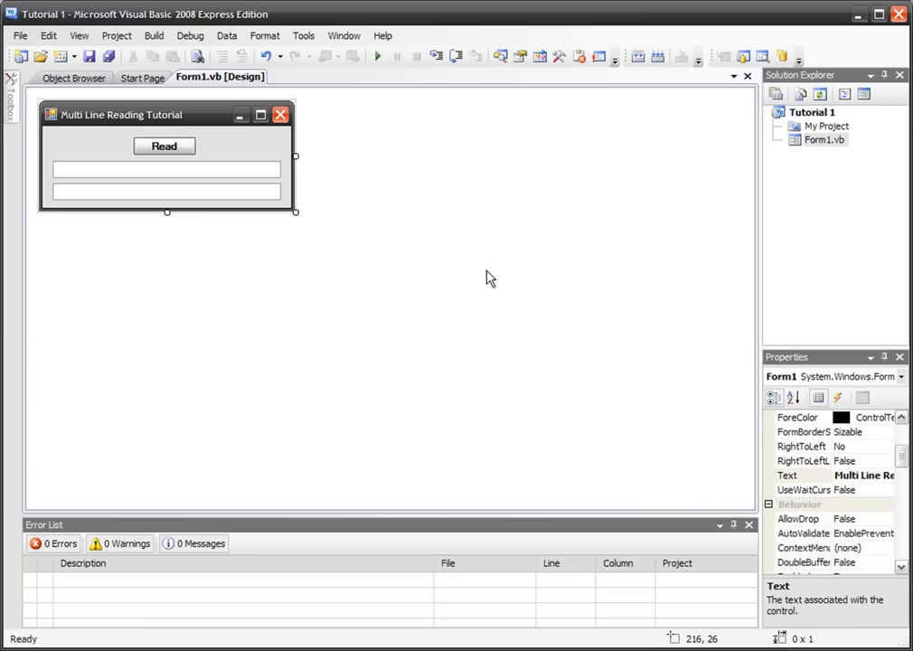
mouse_move(164, 145)
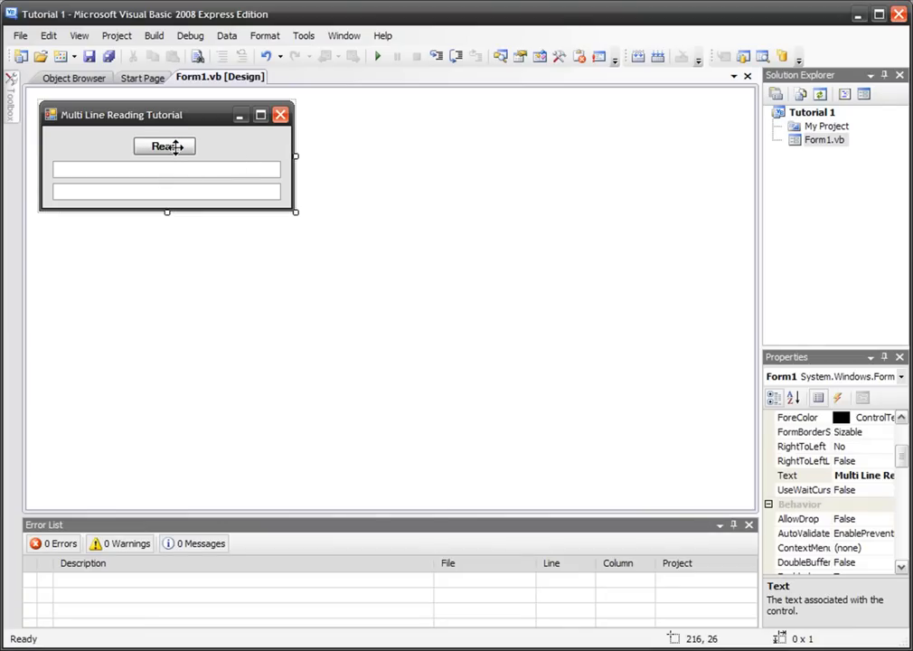
- Open the Read button's Button1_Click handler from the form designer
left_click(164, 145)
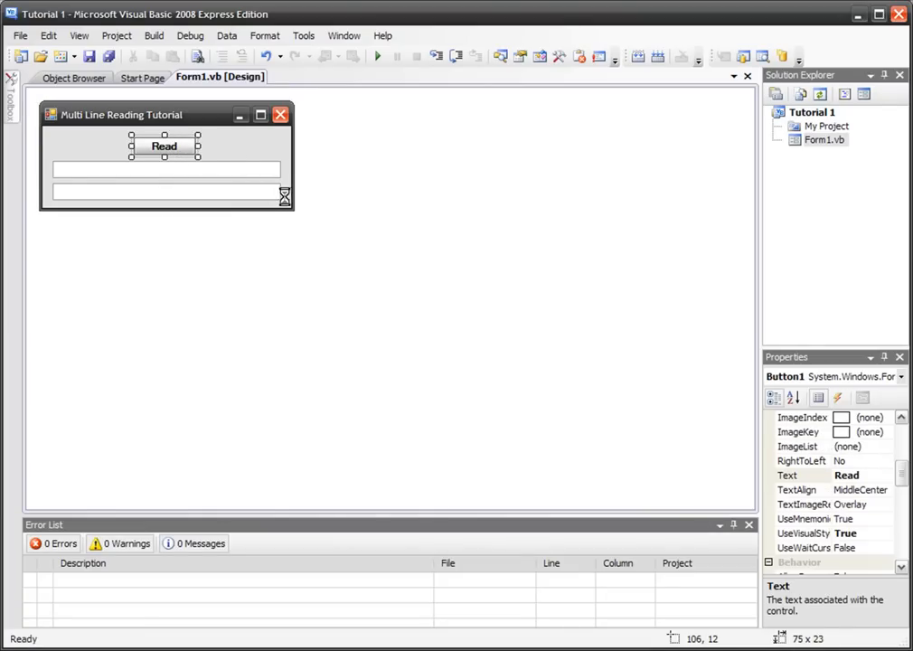
double_click(163, 144)
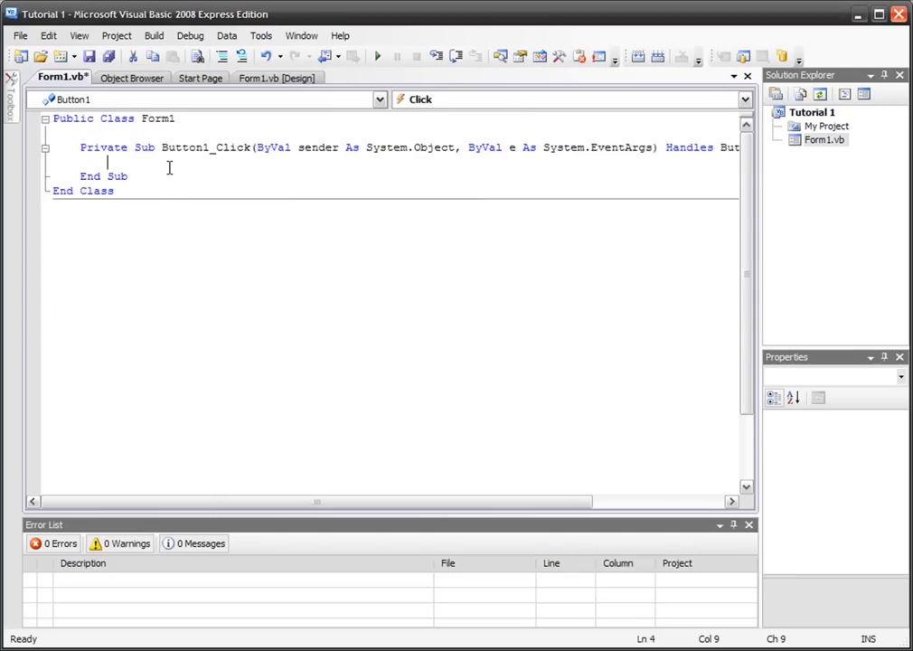
left_click(163, 161)
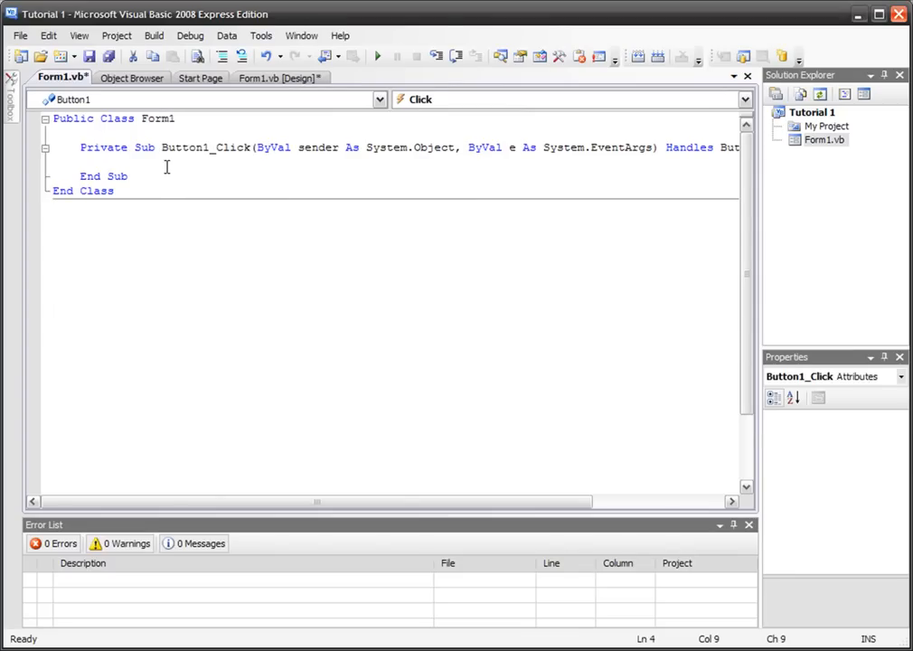
- Write Dim reader As New System.IO.StreamReader in the handler
type("Dim")
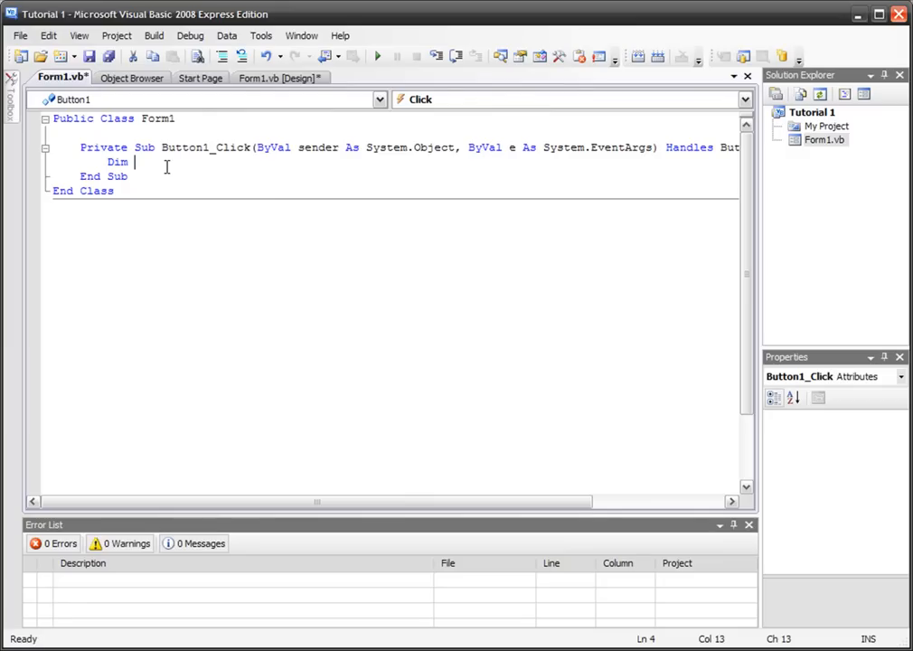
type("reade")
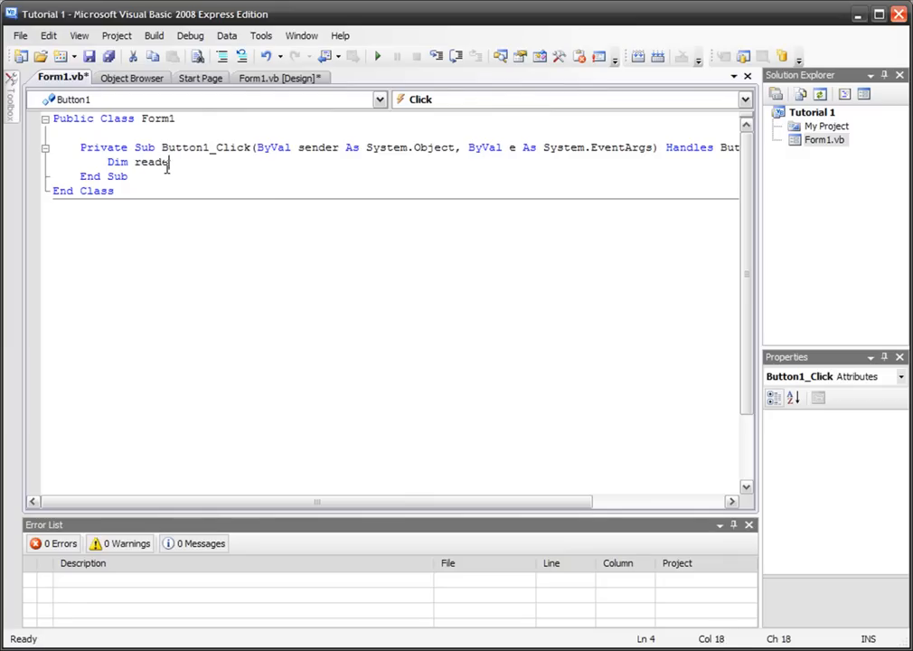
type("r As New")
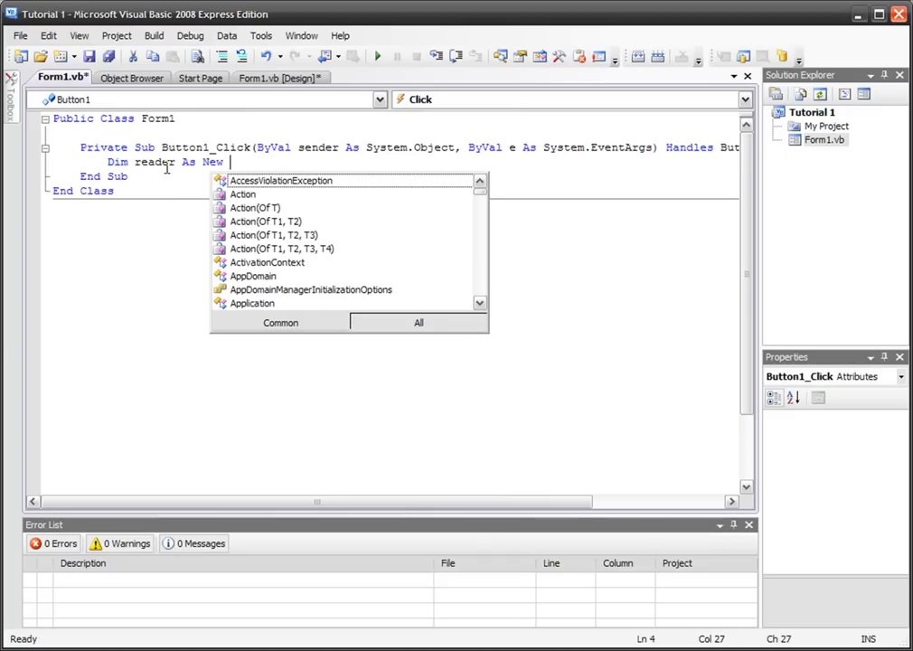
type("sys")
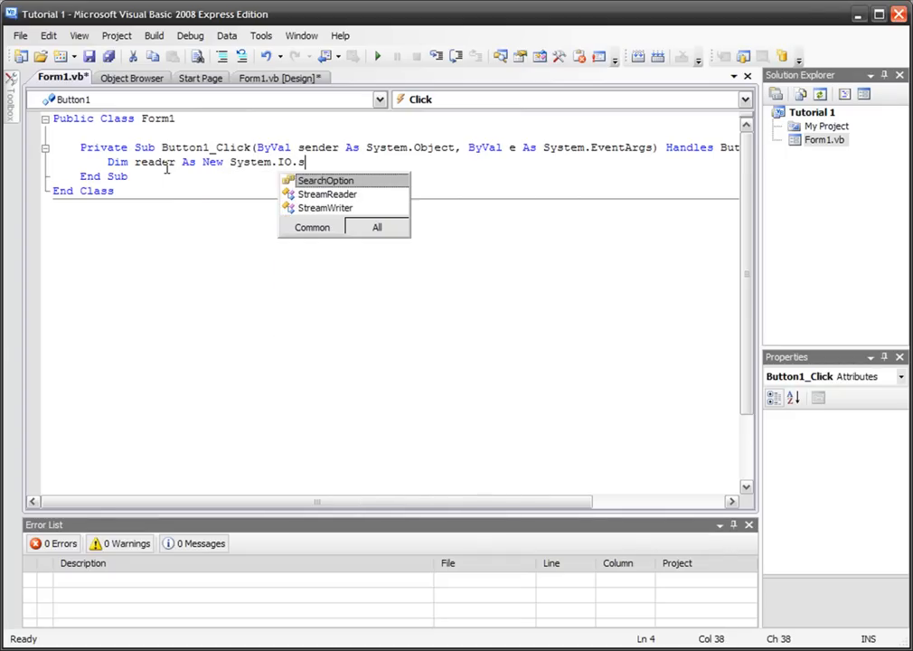
type("tram")
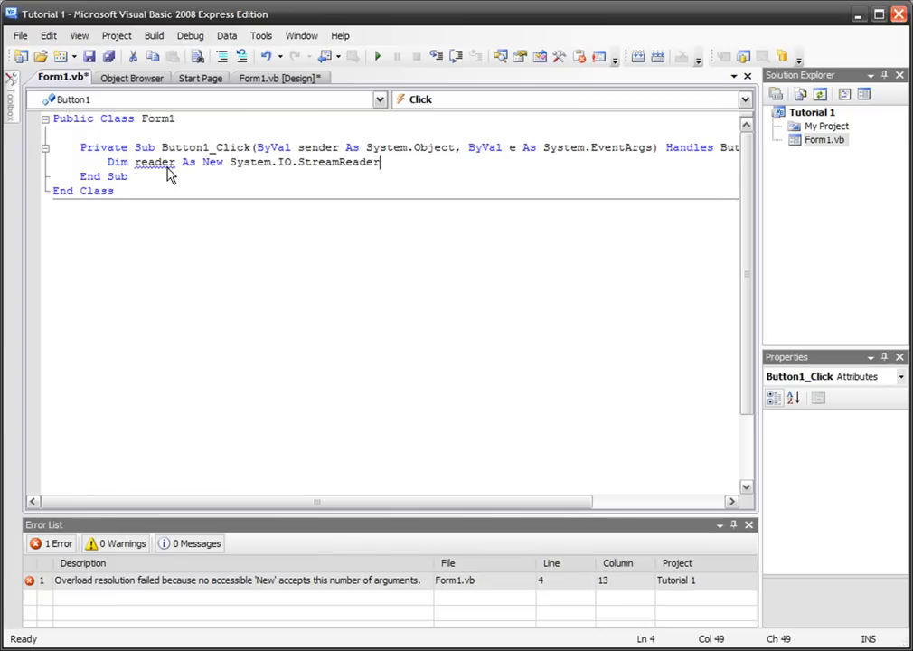
- Complete the declaration as StreamReader(CurDir() & "\tut.txt") with the closing quote
type("(")
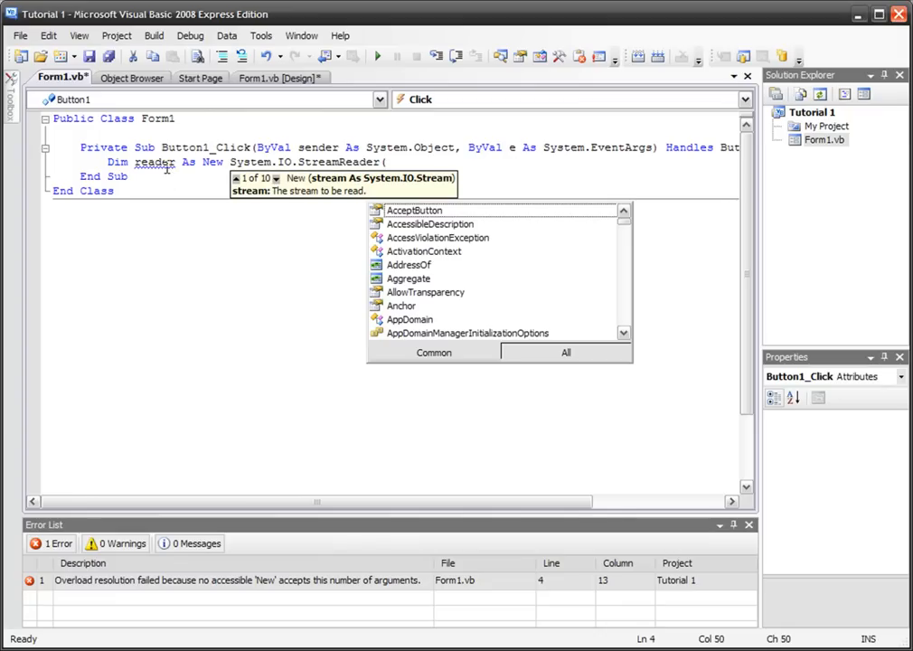
mouse_move(261, 190)
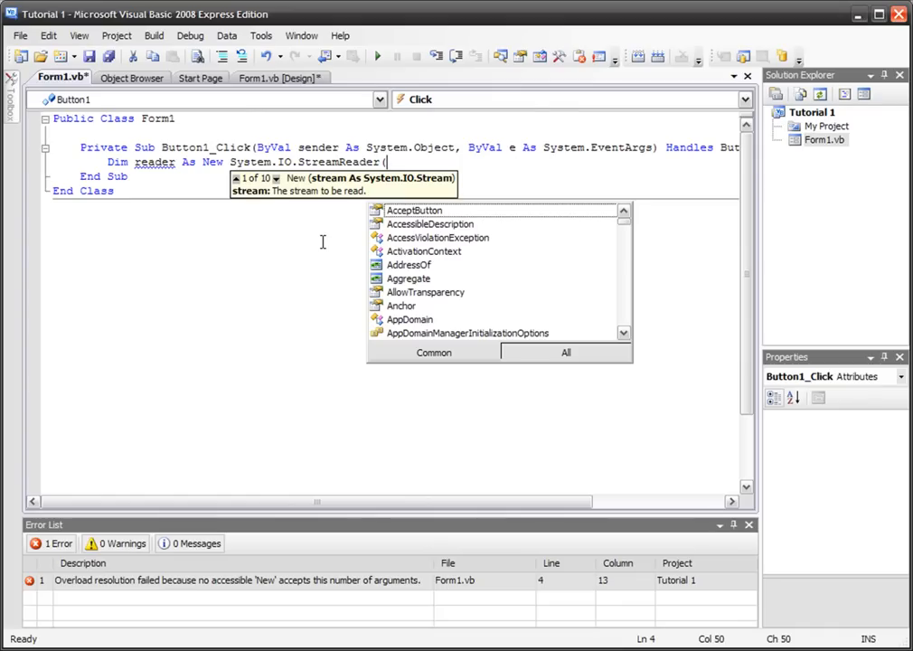
type("cur")
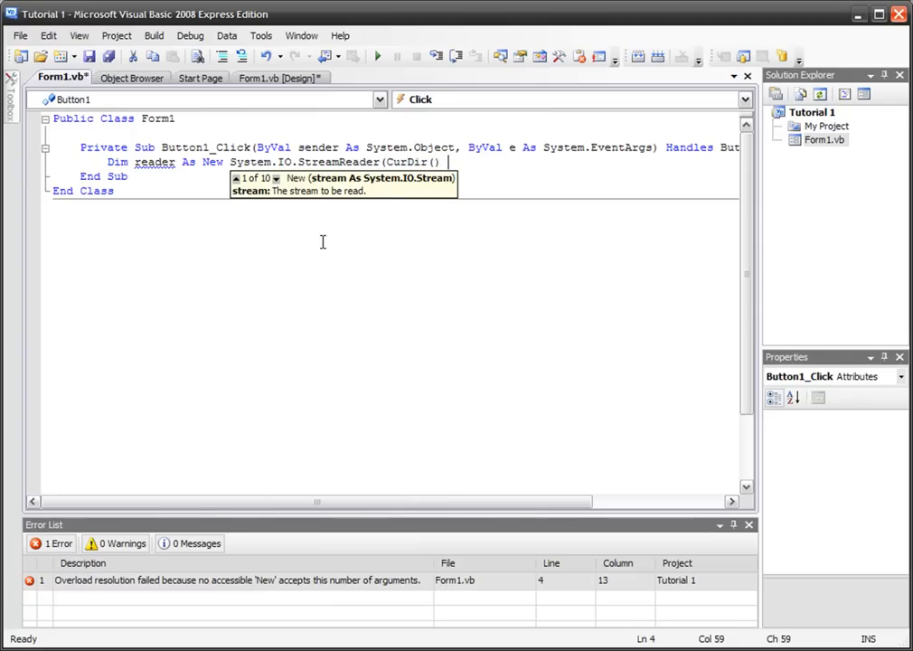
type("6")
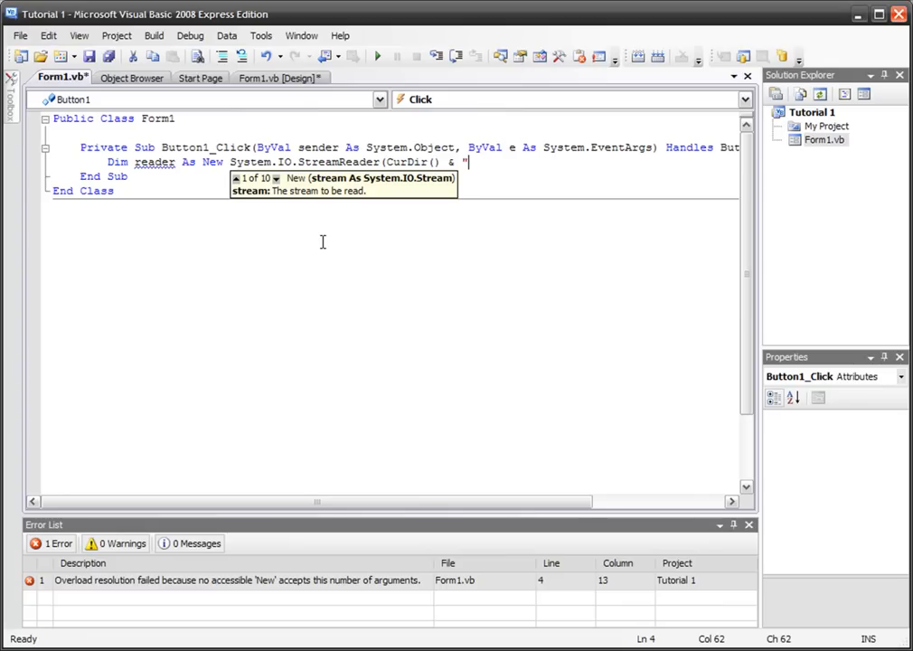
type("\\")
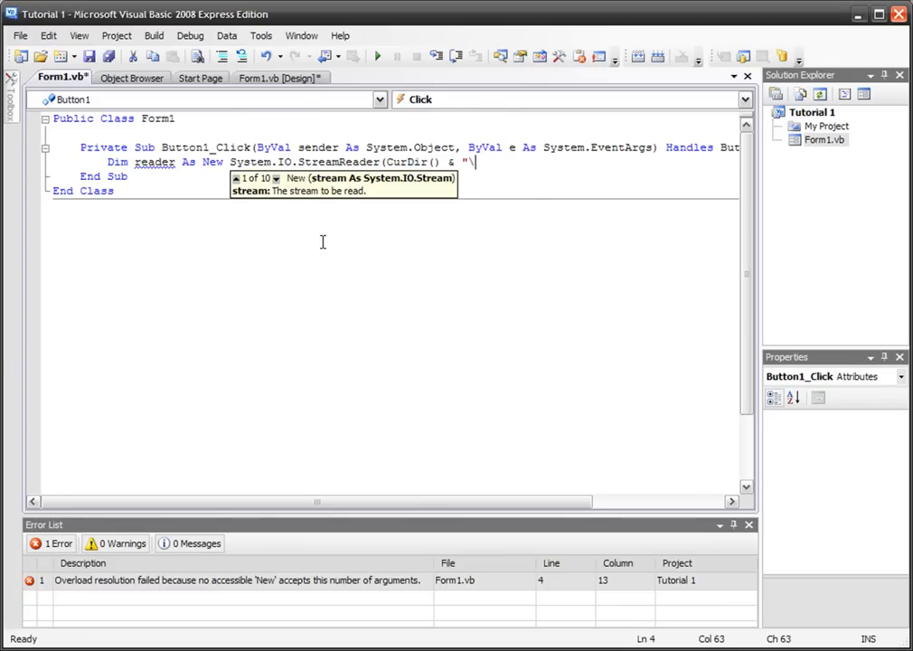
type("tut.t")
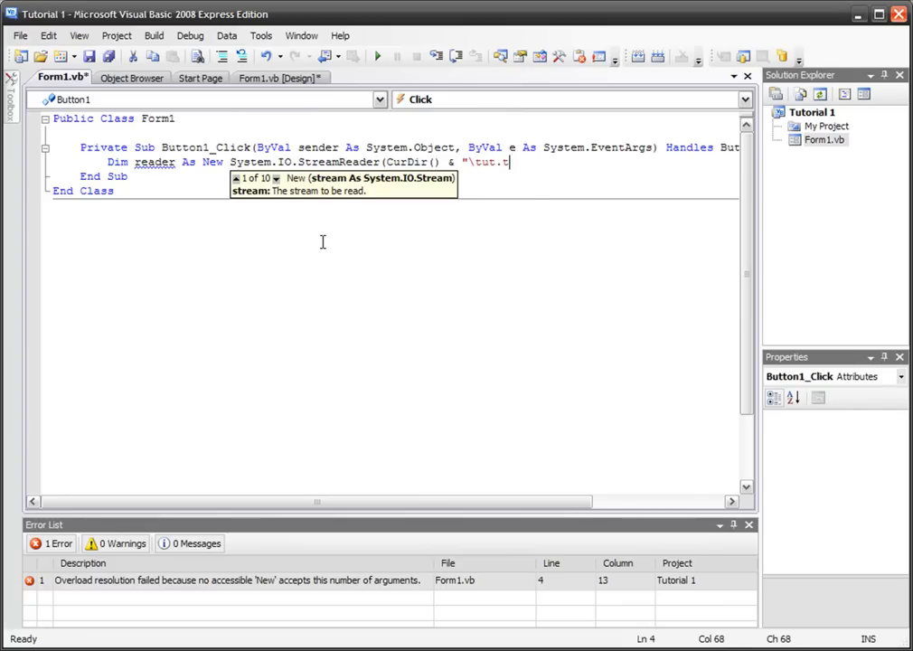
type("x")
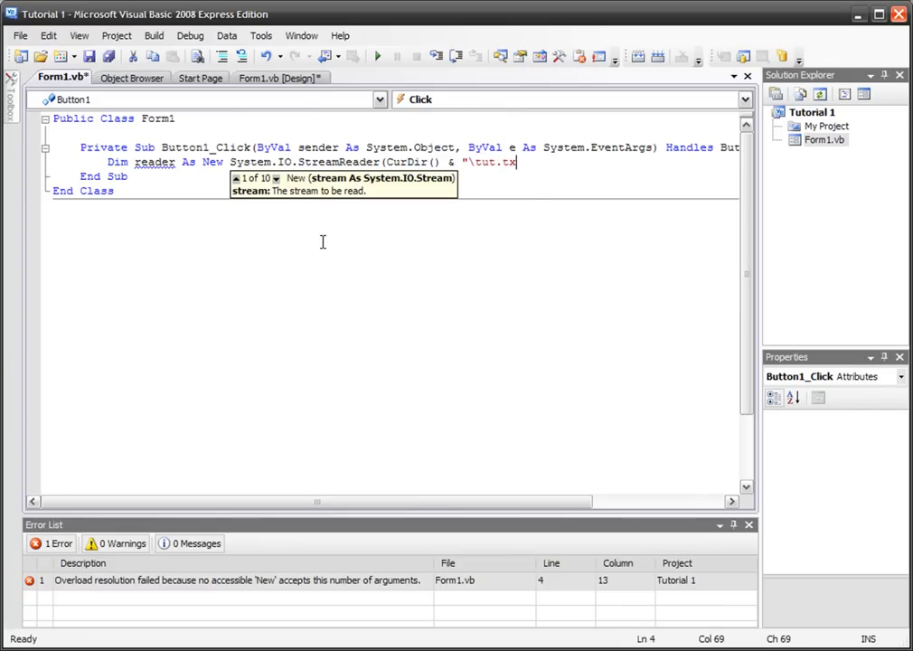
type("t")
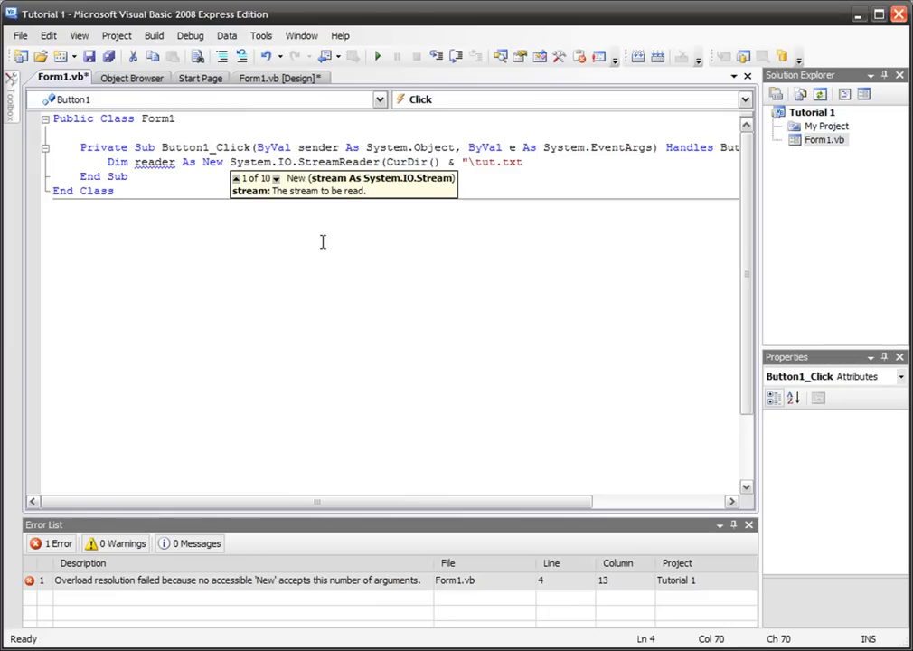
type("\")")
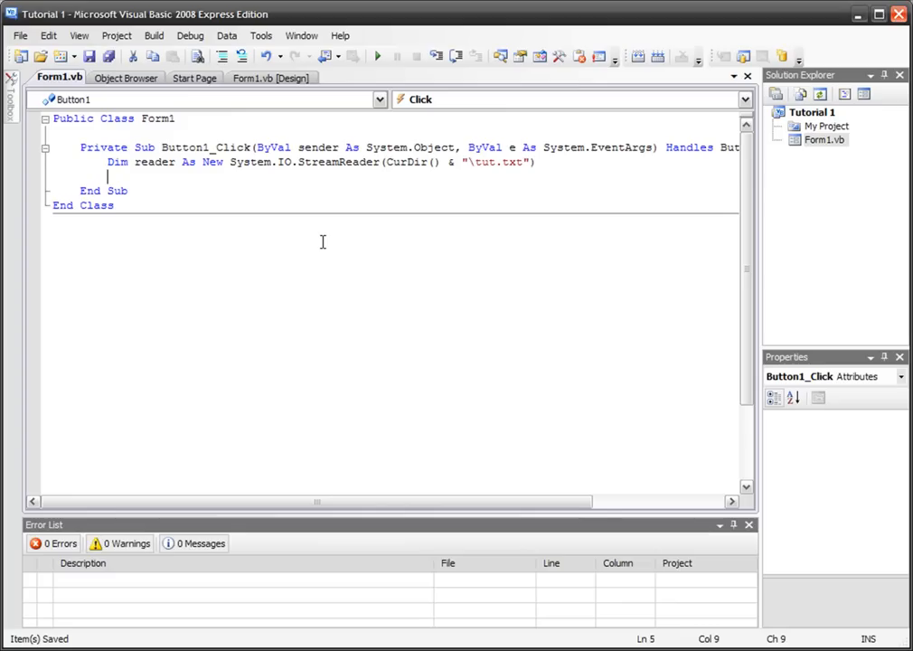
- Rewrite the path argument as CurDir() & "\" & "tut.txt"
left_click(214, 190)
type("\" ")
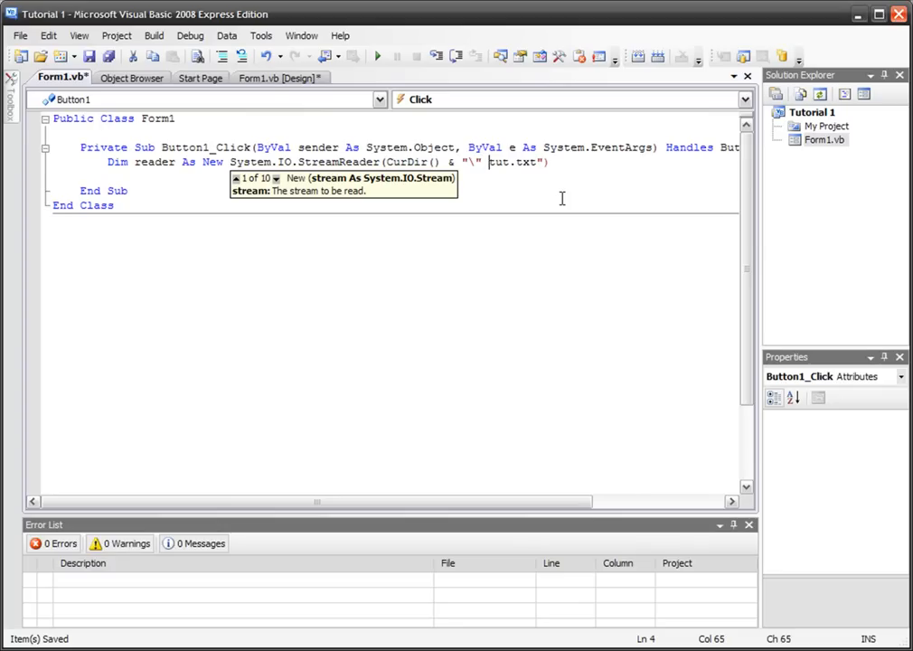
type("& \"")
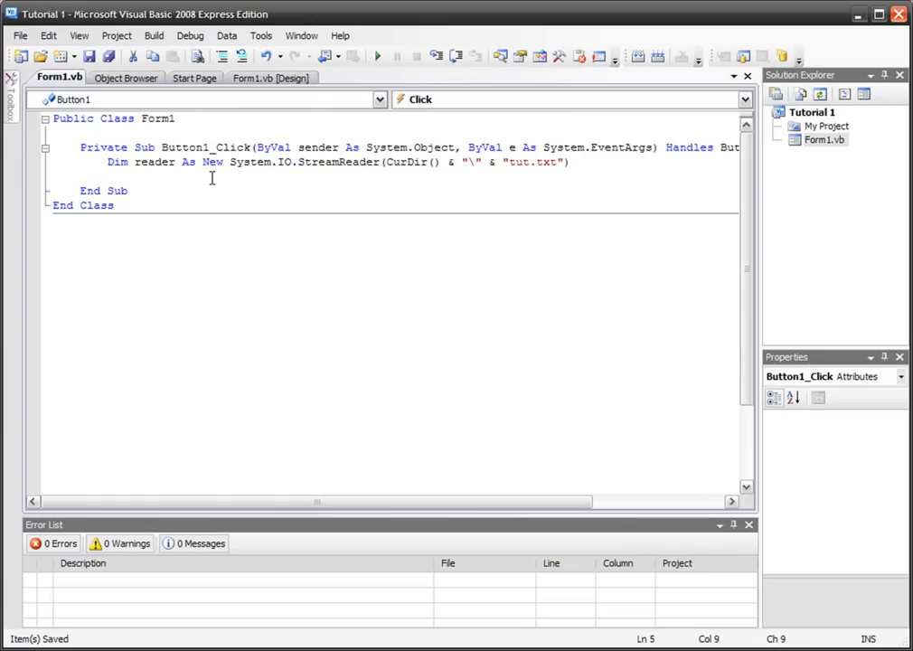
- Add the line Dim str1, str2, str3 As String below the reader declaration
type("reader")
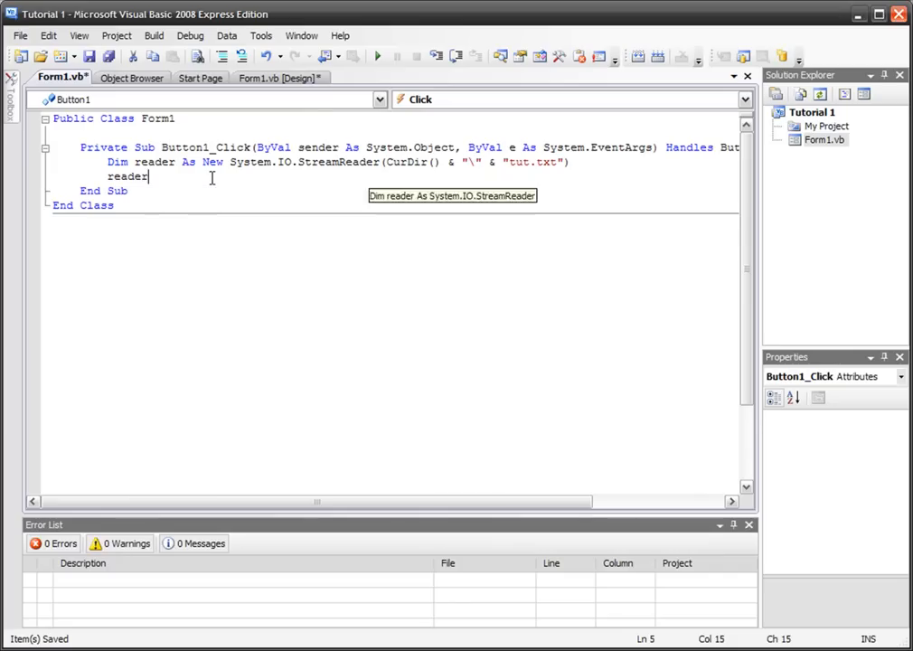
type(".Read")
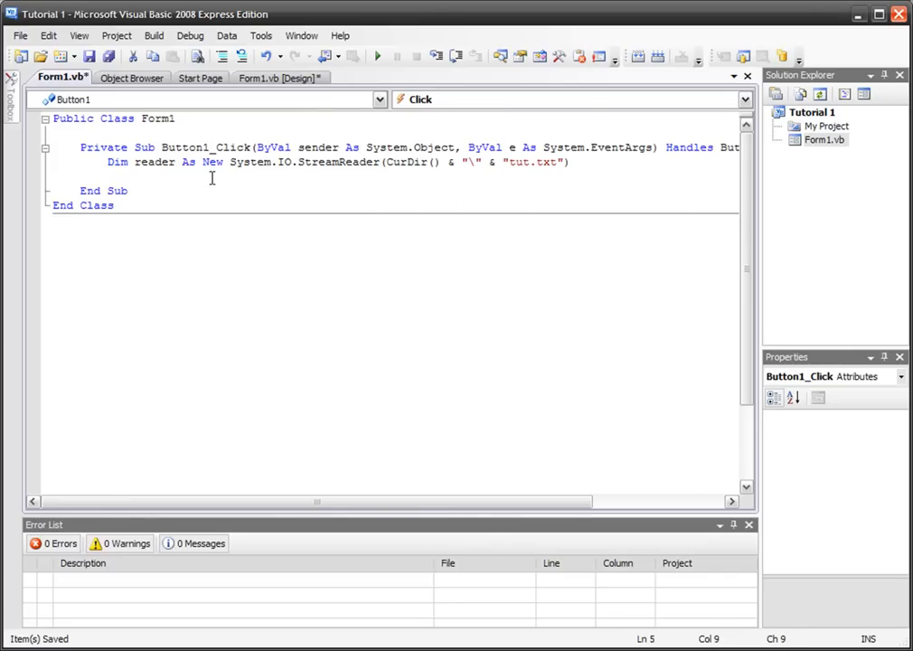
type("Dim")
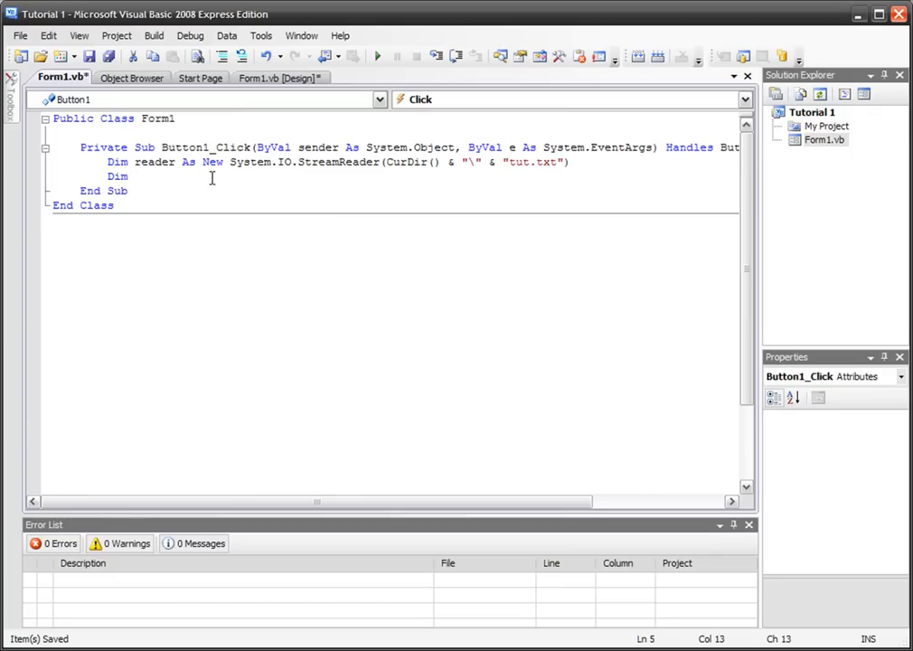
type("str1")
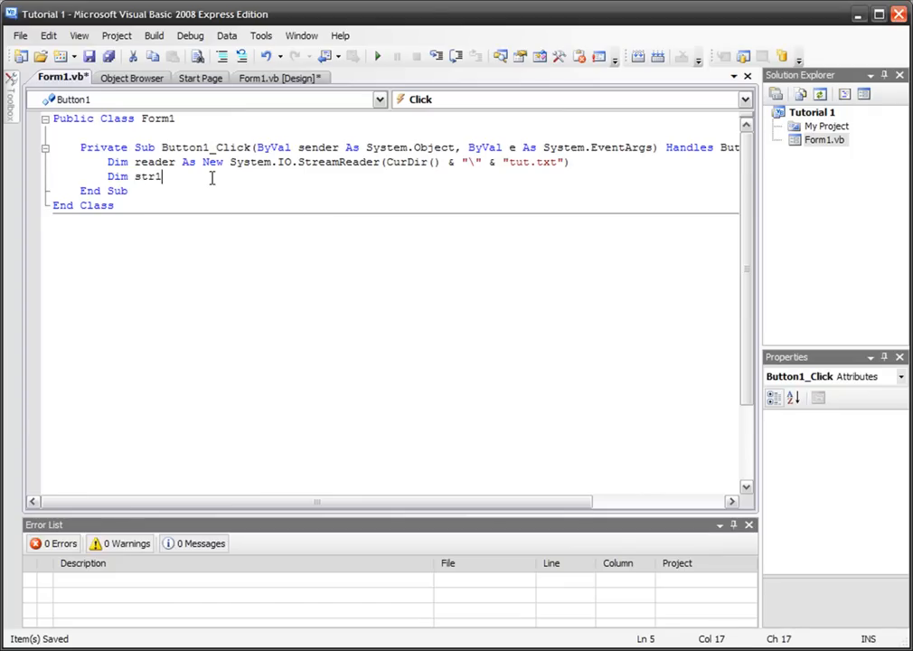
type(", str2")
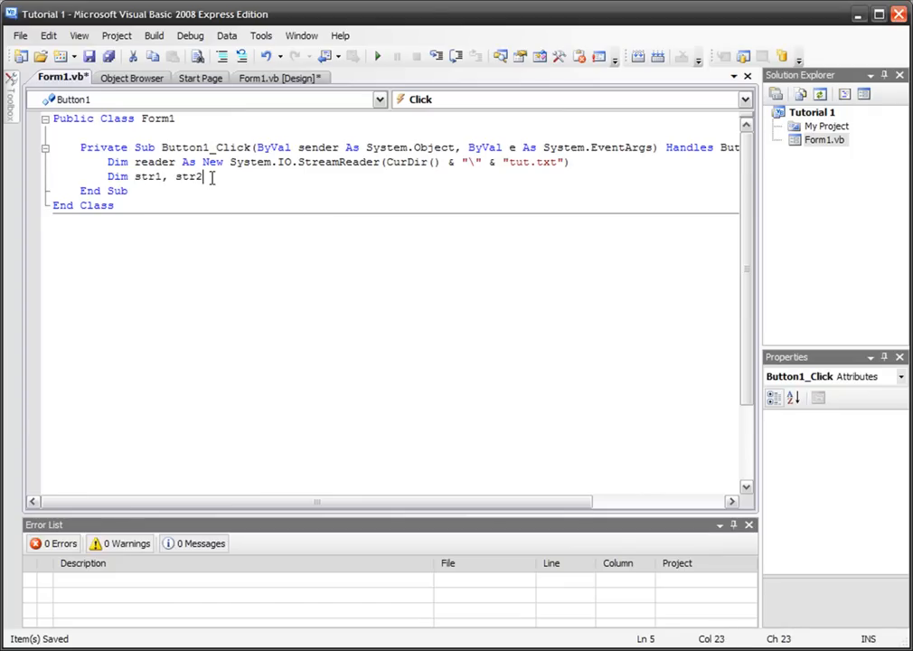
type("str3 As String")
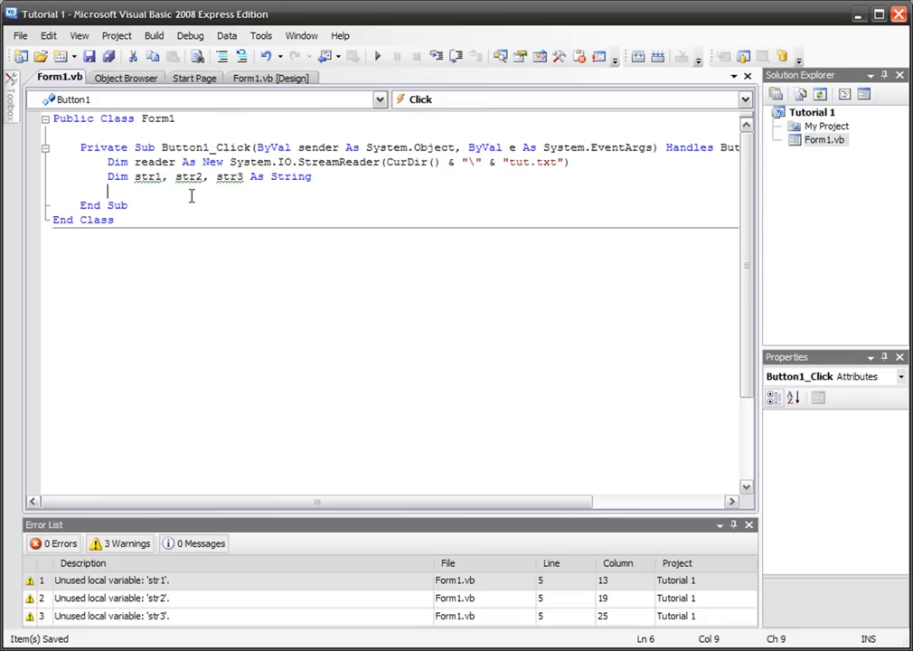
mouse_move(524, 361)
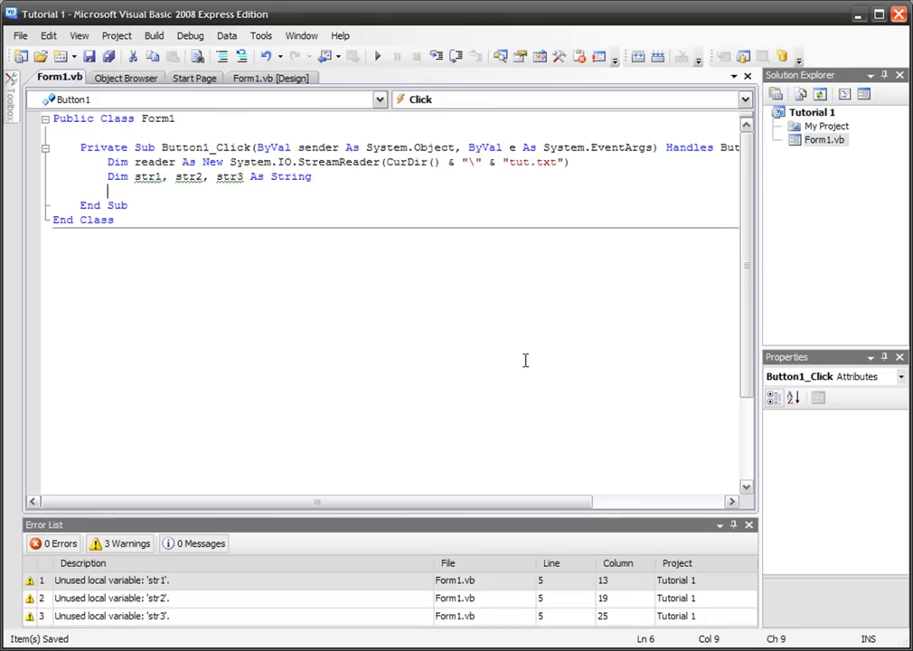
- Check the unused-variable warnings in the Error List and begin a reader. statement
left_click_drag(332, 525, 332, 318)
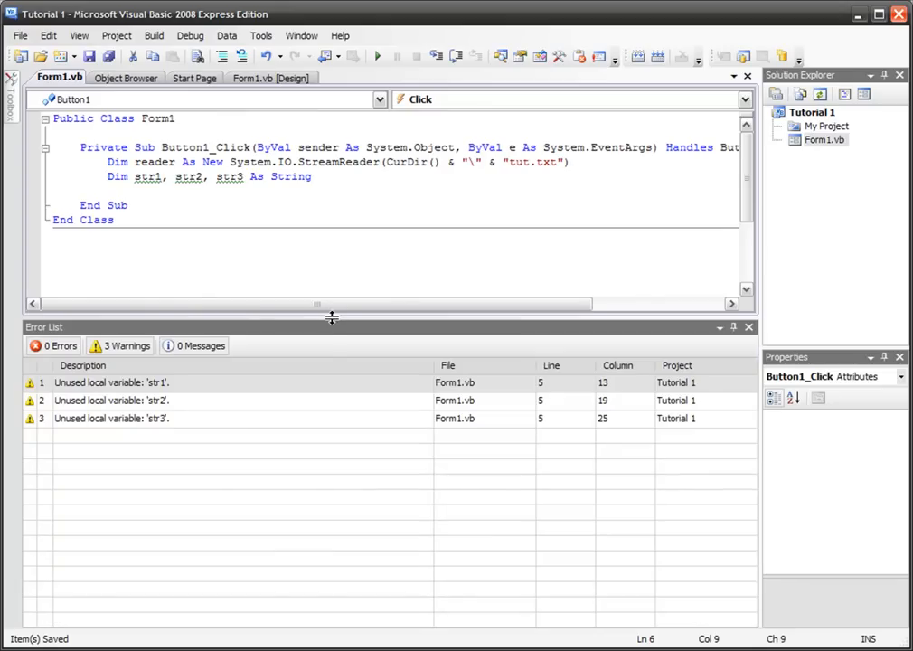
left_click_drag(329, 318, 327, 526)
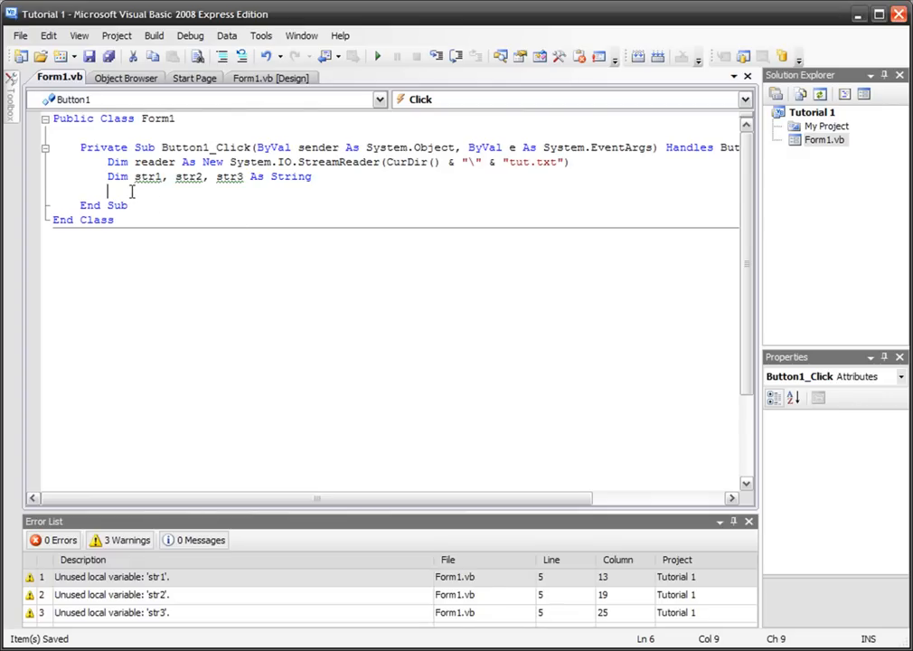
mouse_move(268, 235)
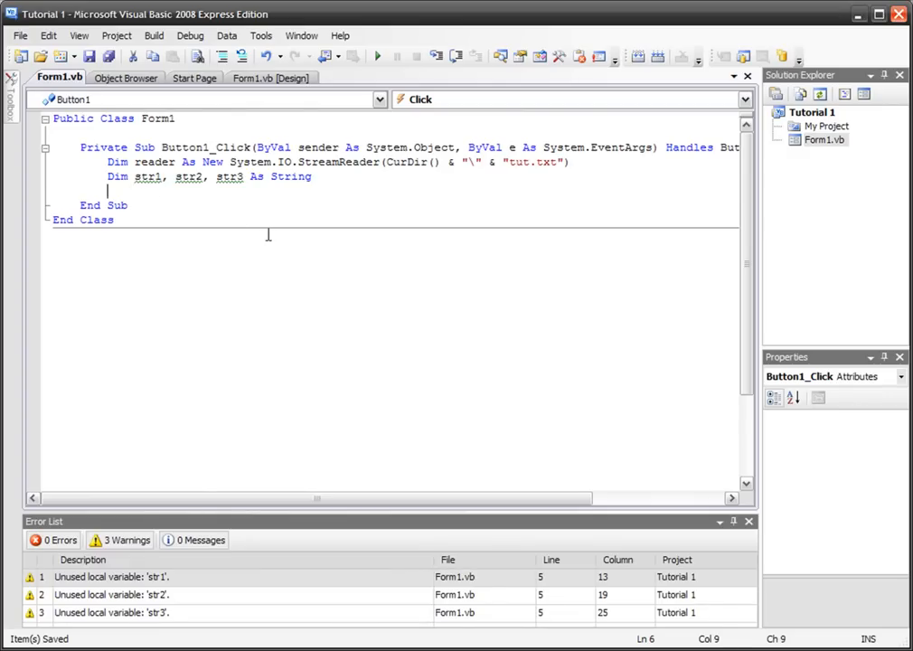
type("reader.")
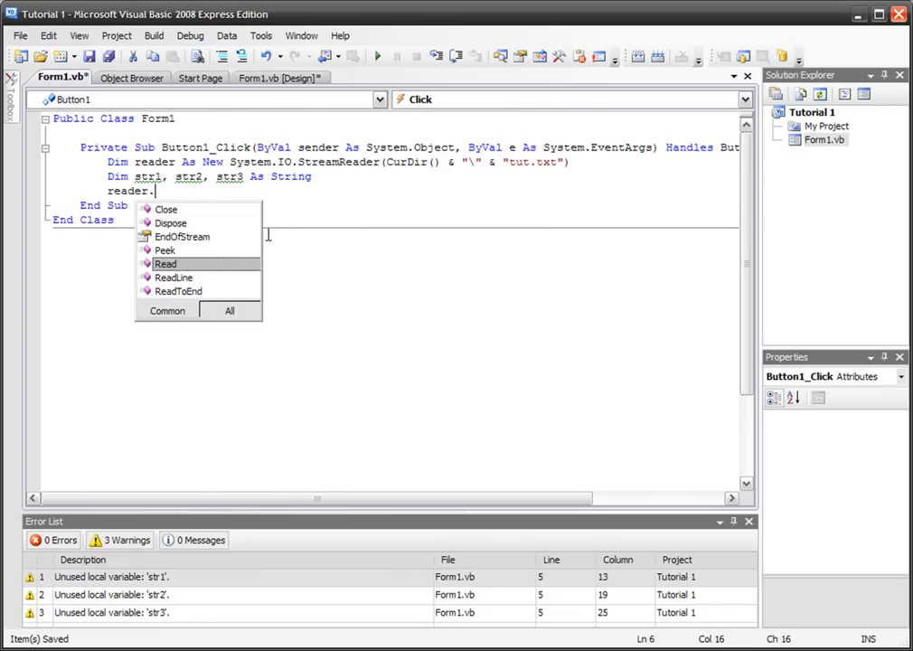
- Add str1 = reader.ReadLine() and str2 = reader.ReadLine() to the handler
type("read")
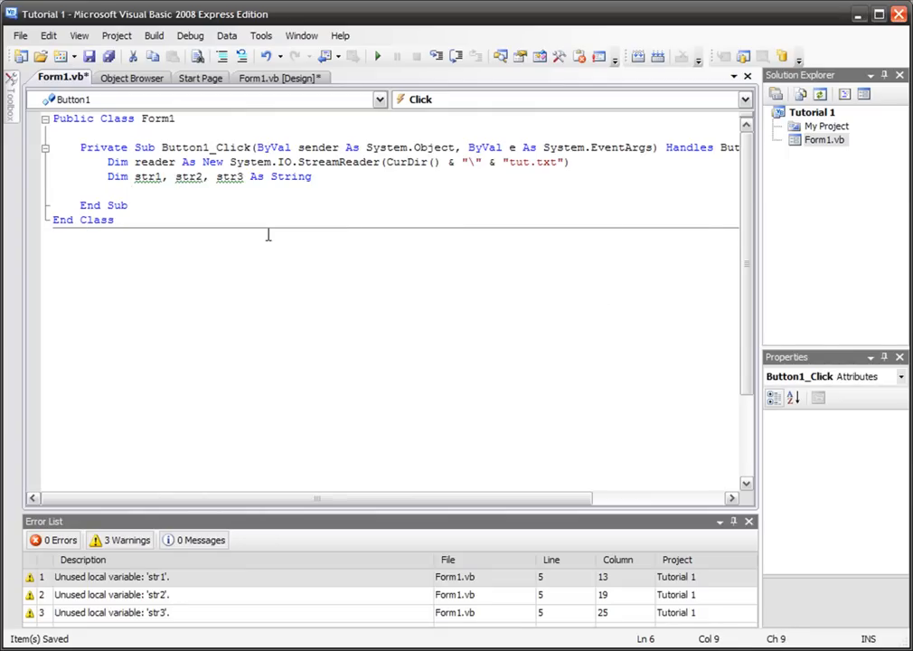
type("str1 =")
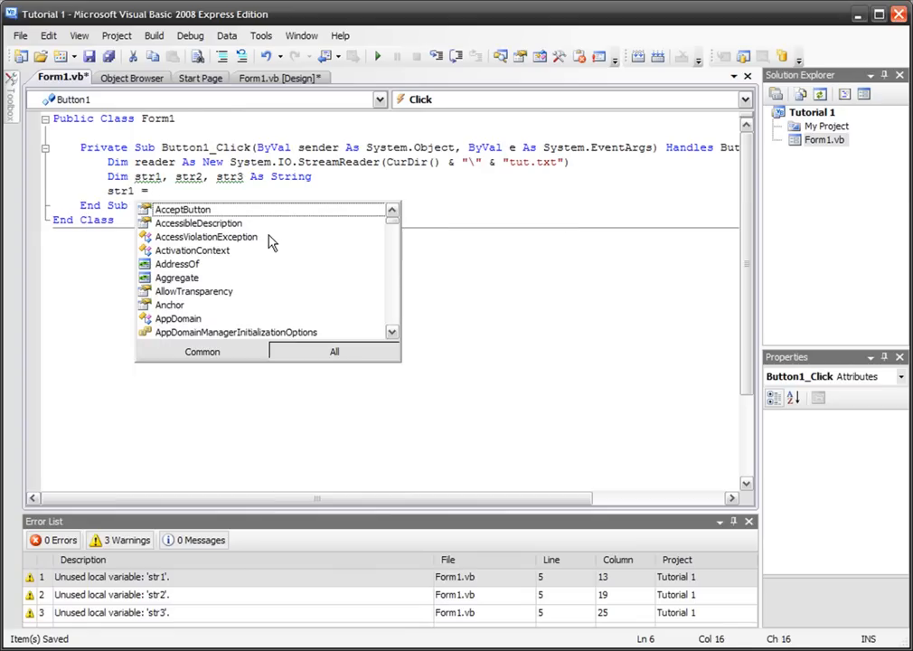
type("reader.r")
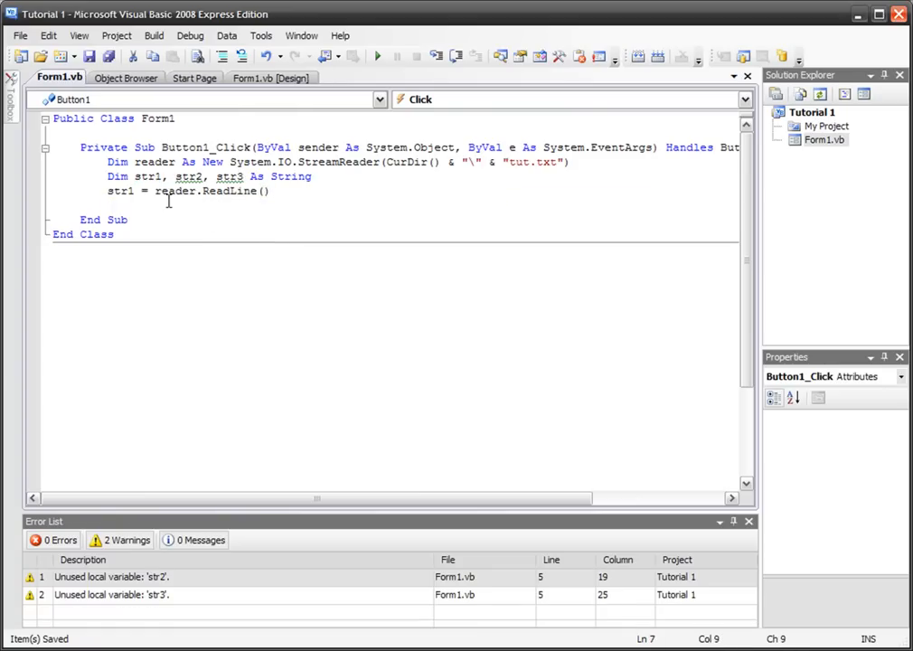
mouse_move(253, 228)
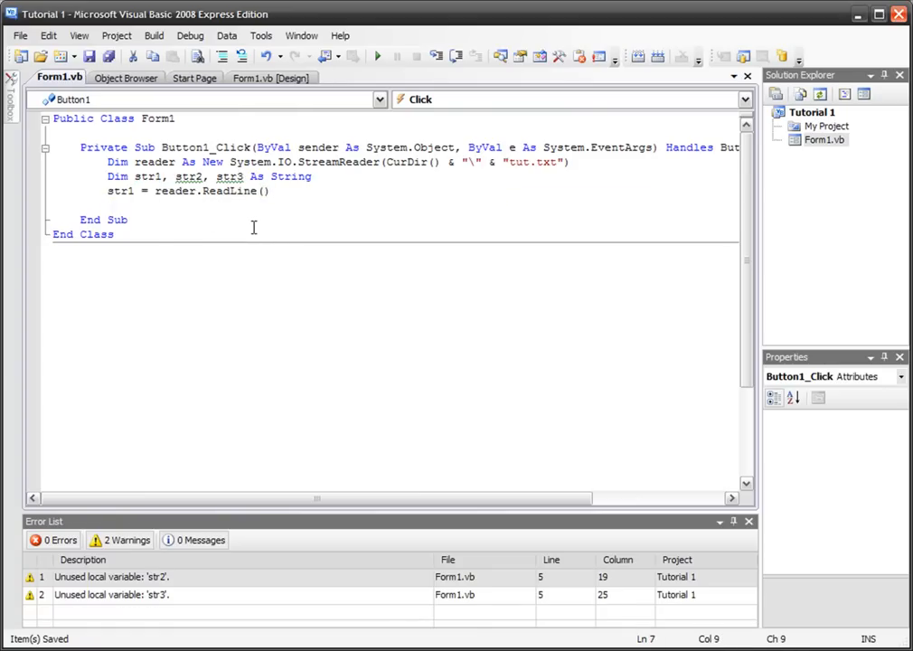
type("str")
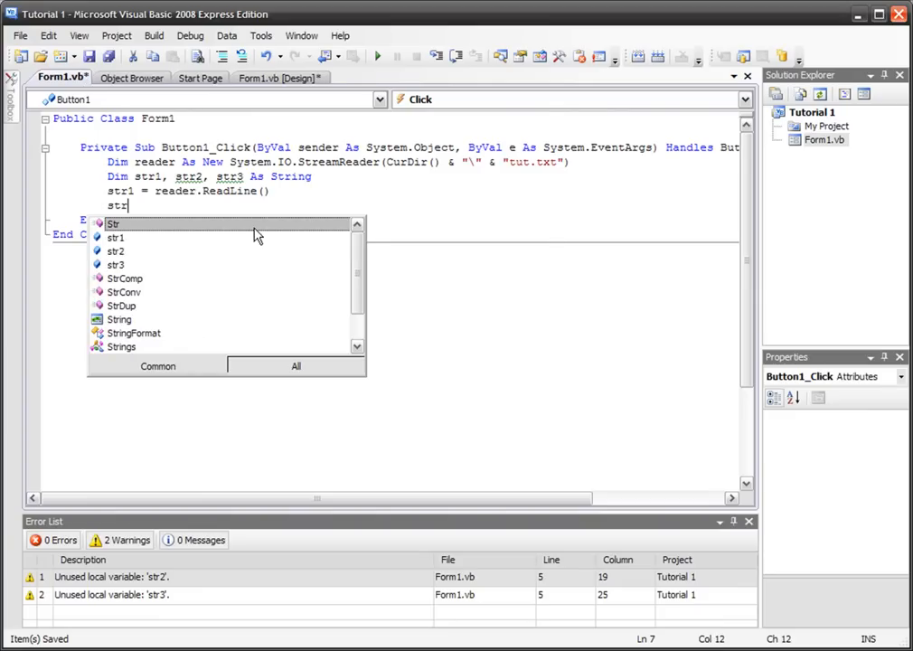
type("2")
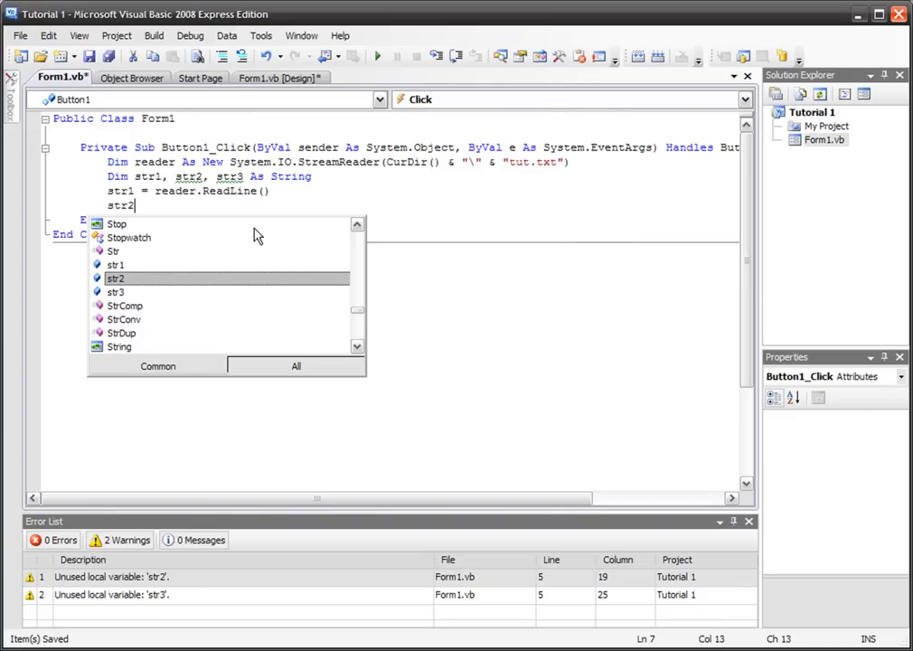
type("= reader.ReadLine(")
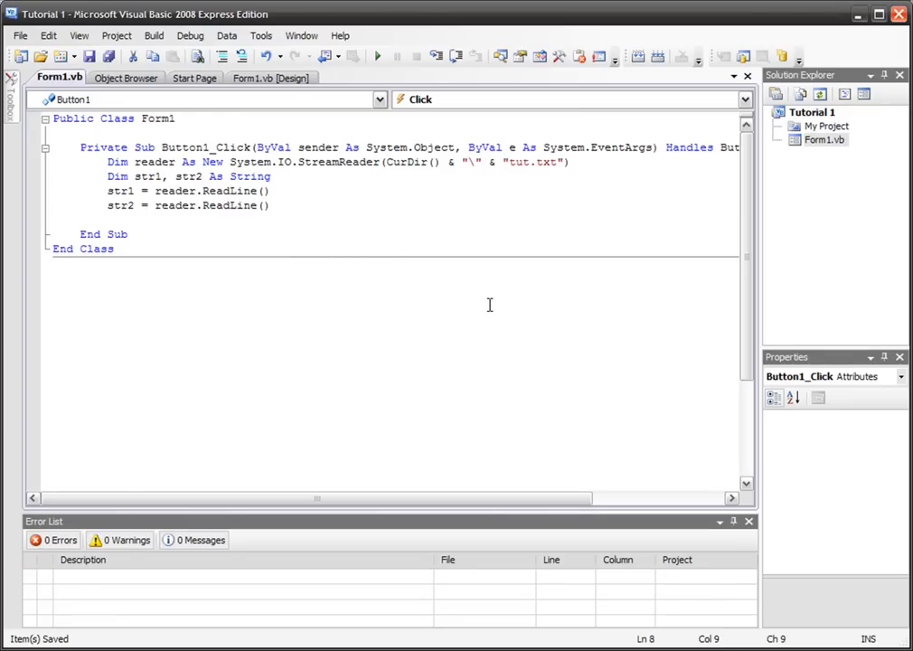
- Add reader.Close() after the two ReadLine assignments
left_click(108, 220)
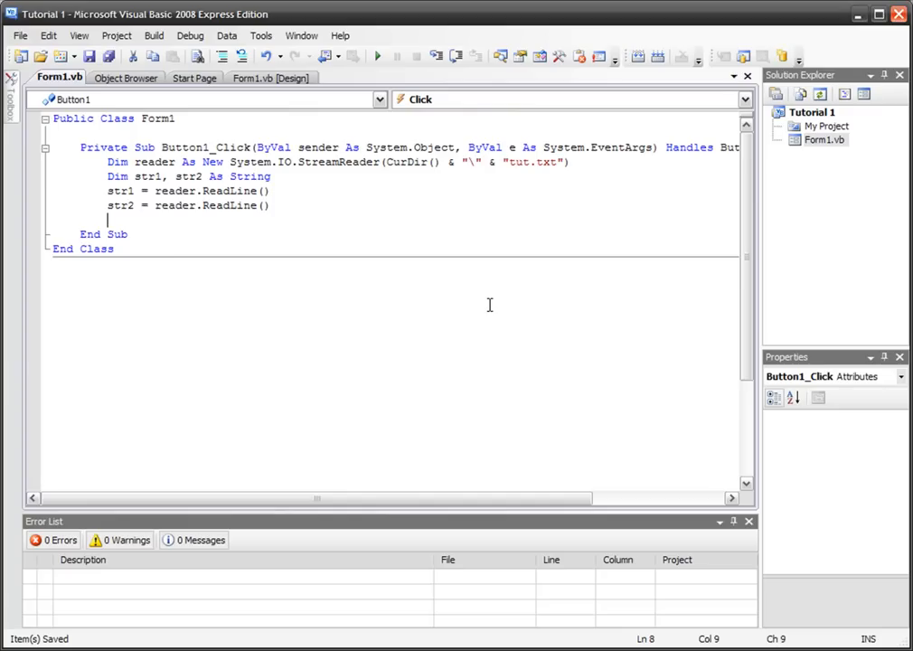
type("reader.close(")
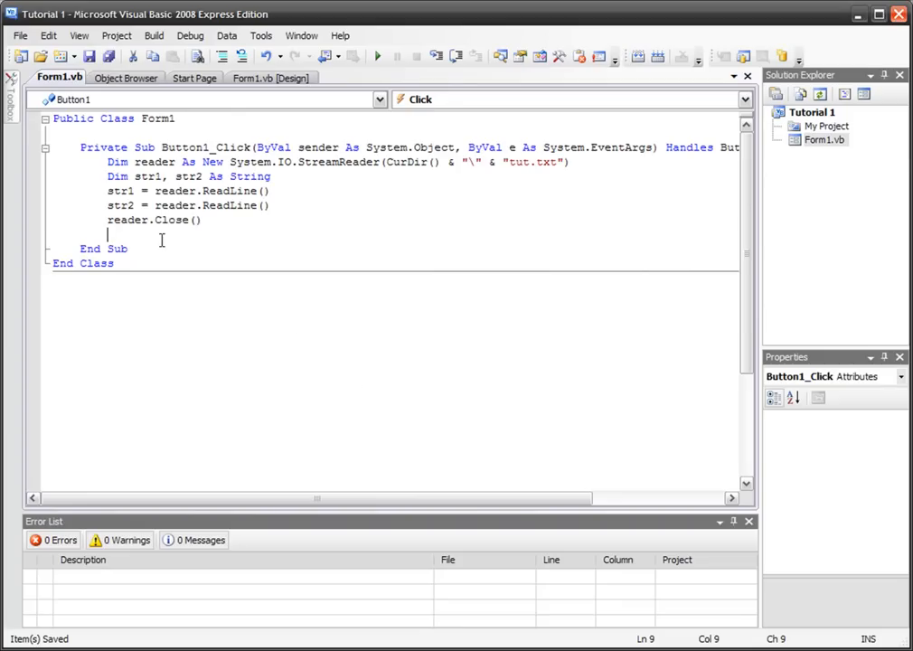
mouse_move(422, 394)
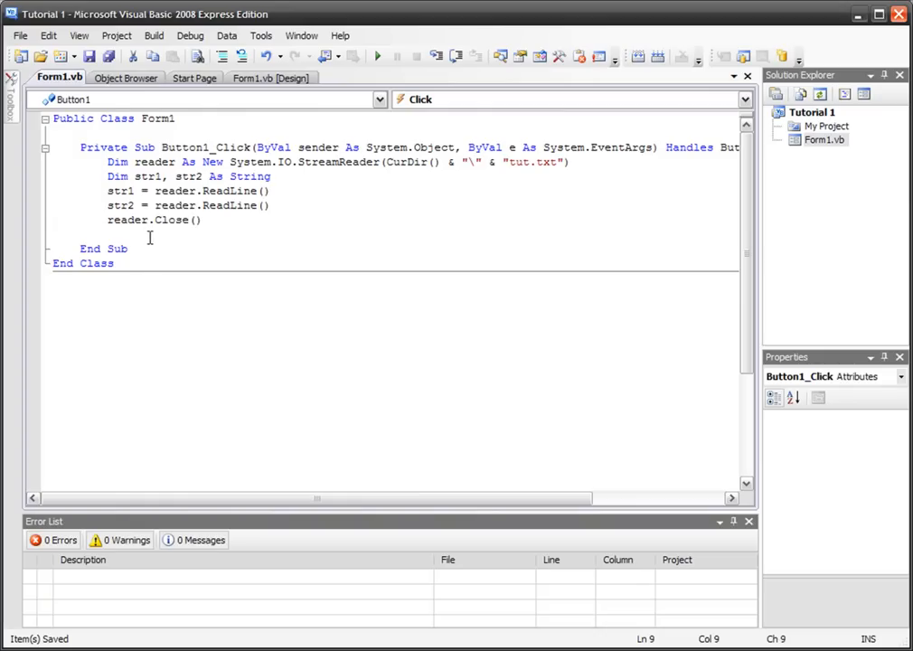
left_click_drag(108, 191, 267, 206)
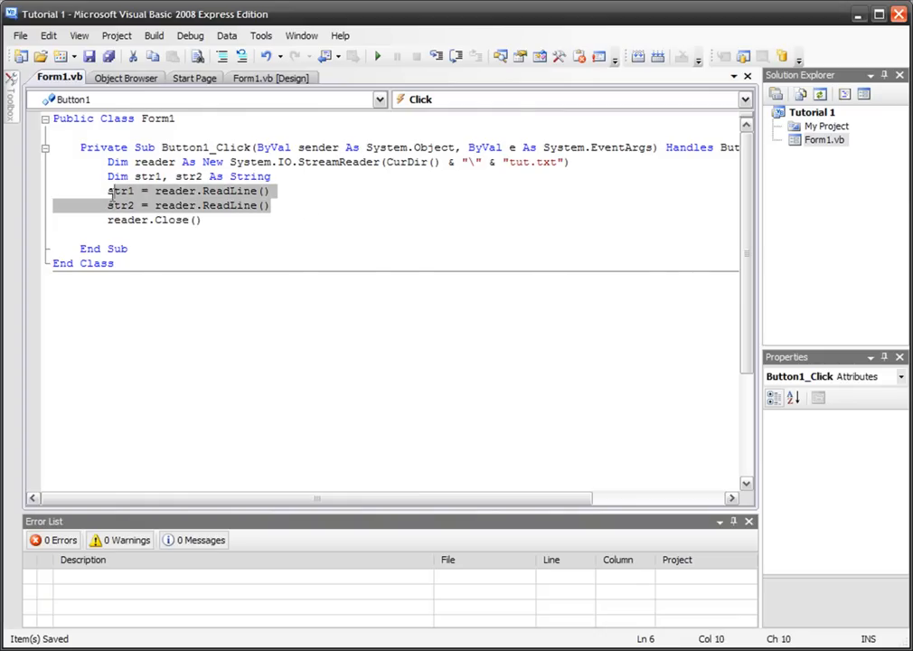
left_click(174, 233)
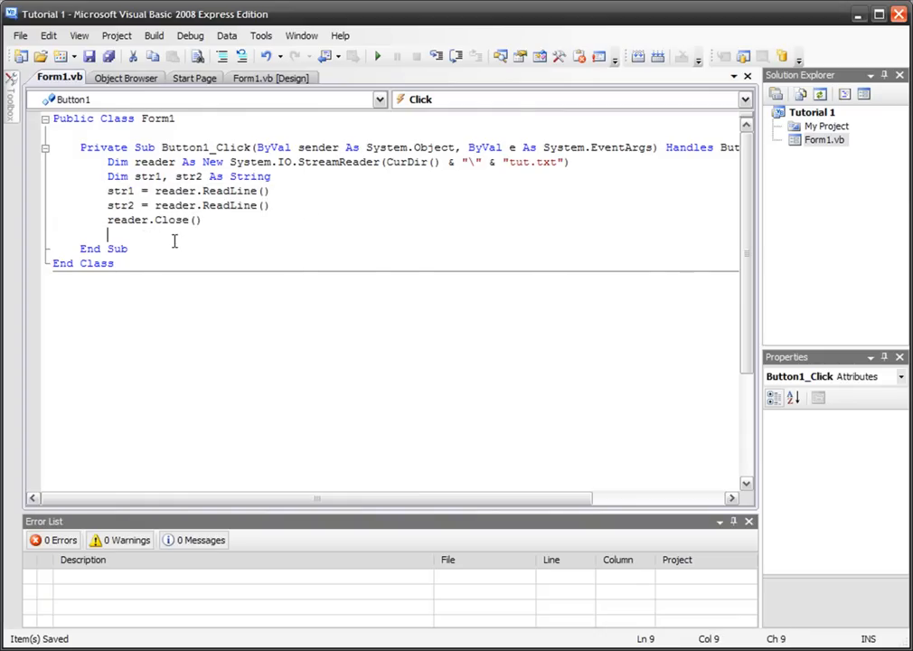
mouse_move(361, 251)
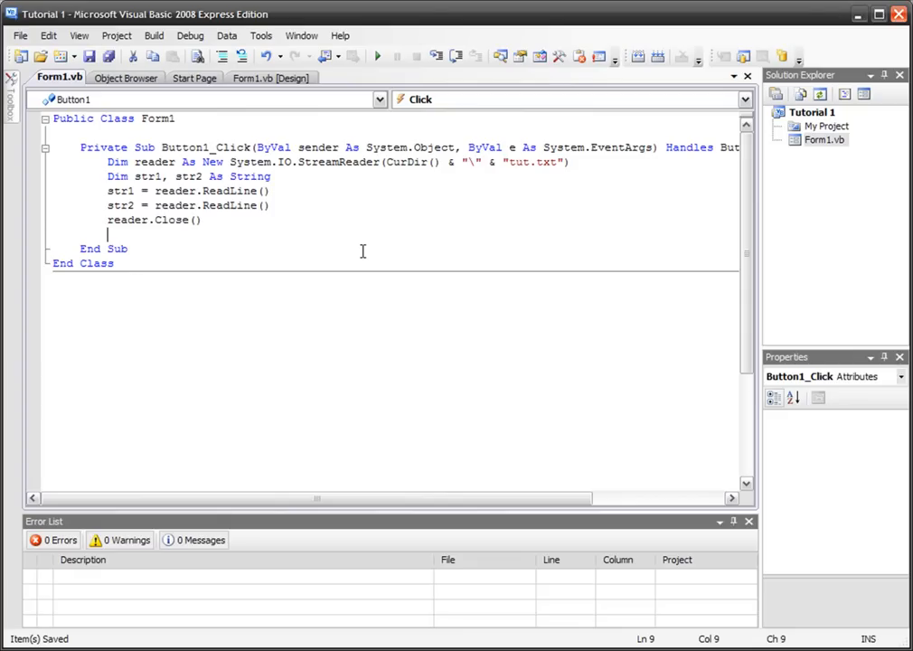
- Add TextBox1.Text = str1 and TextBox2.Text = str2 before End Sub
type("textbox")
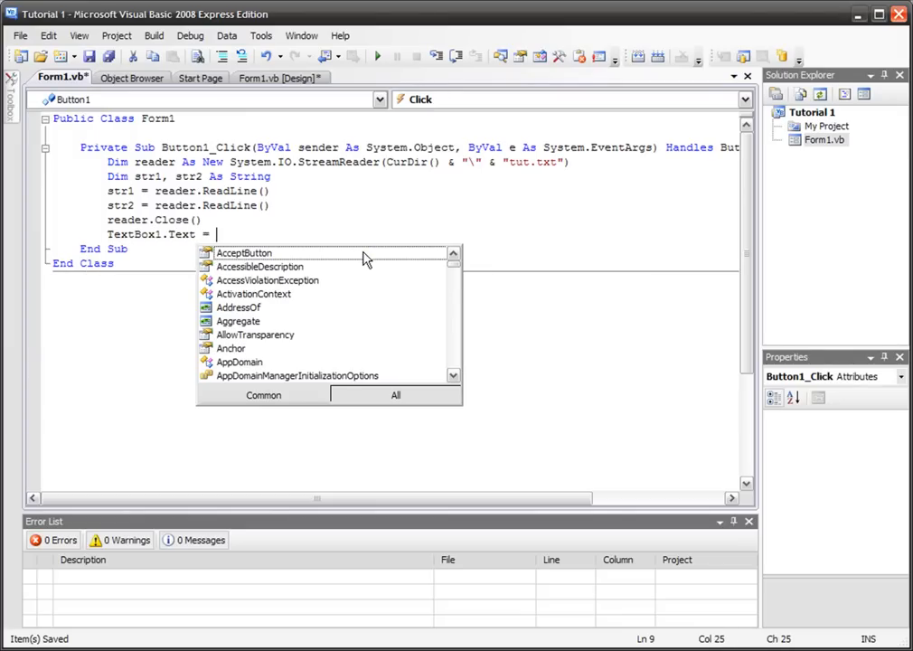
type("str1")
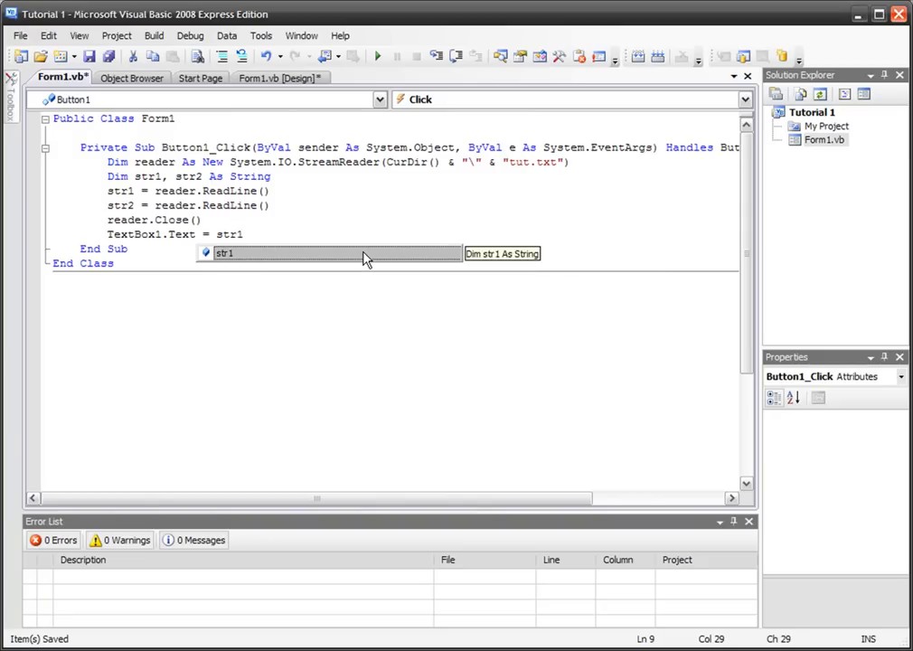
key("enter")
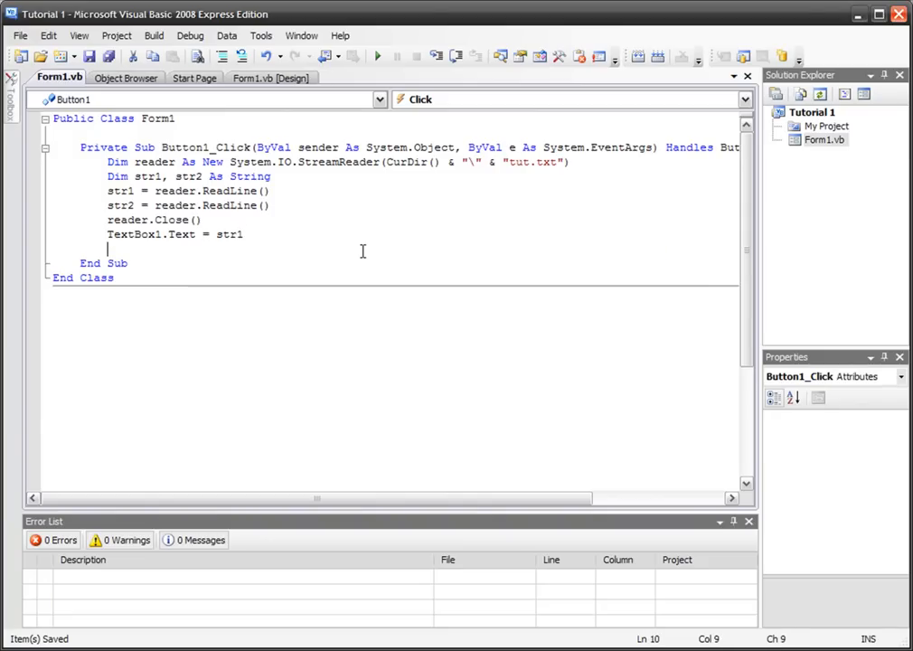
type("textbox2")
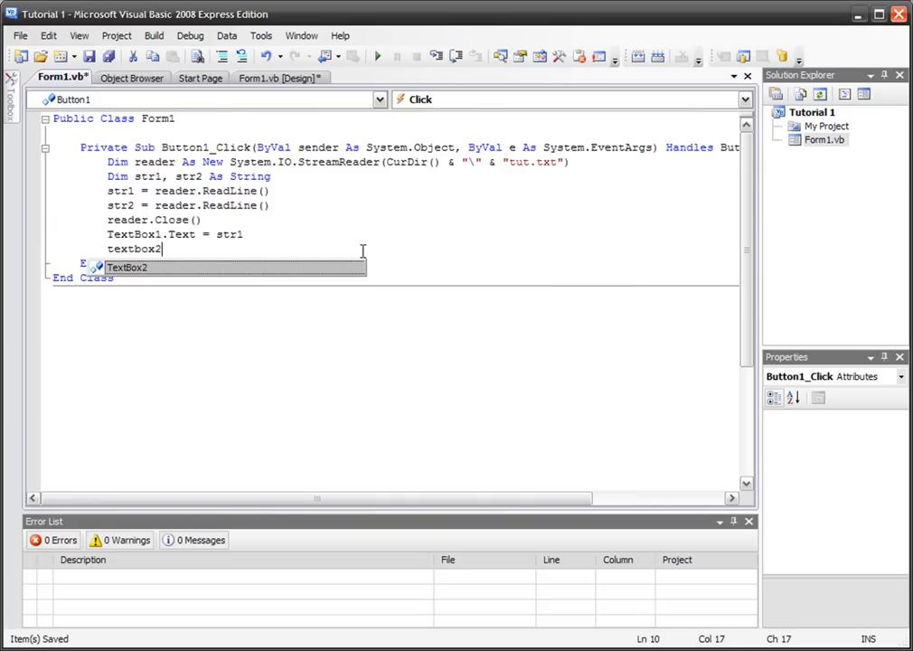
type(".Text = str2")
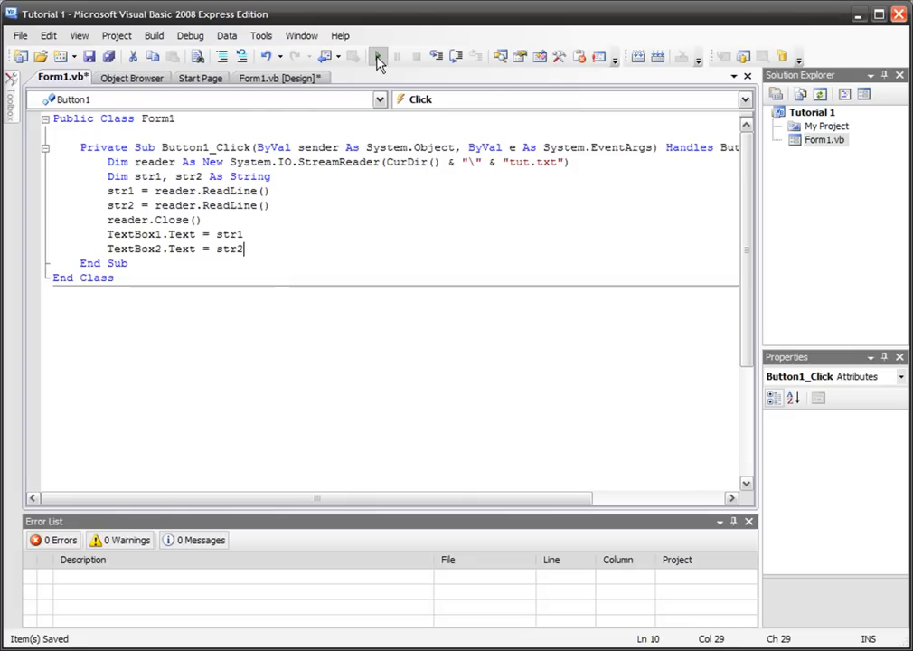
- Run the project and start rewriting tut.txt in Notepad with new text
left_click(378, 56)
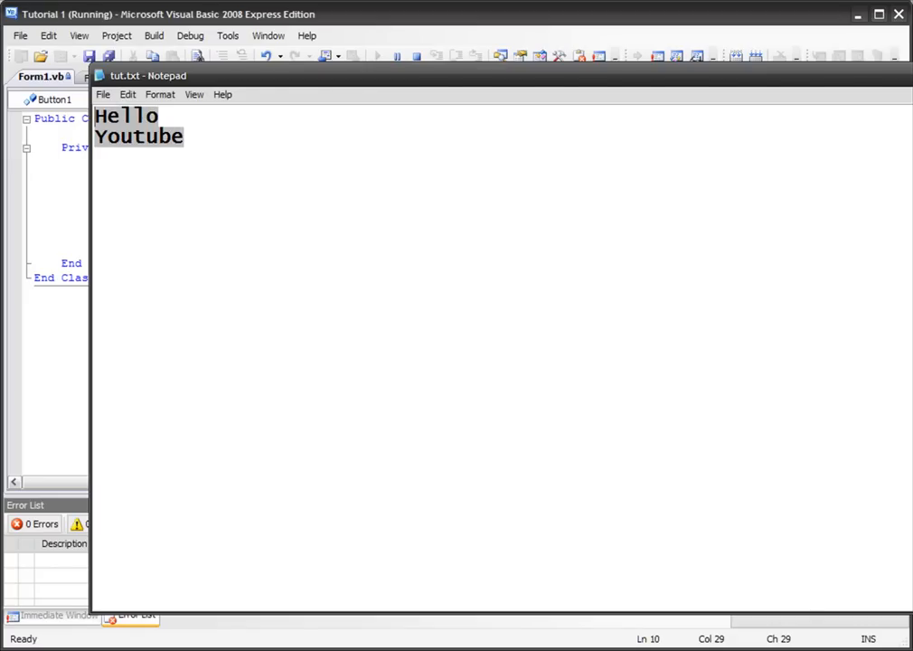
type("wahts")
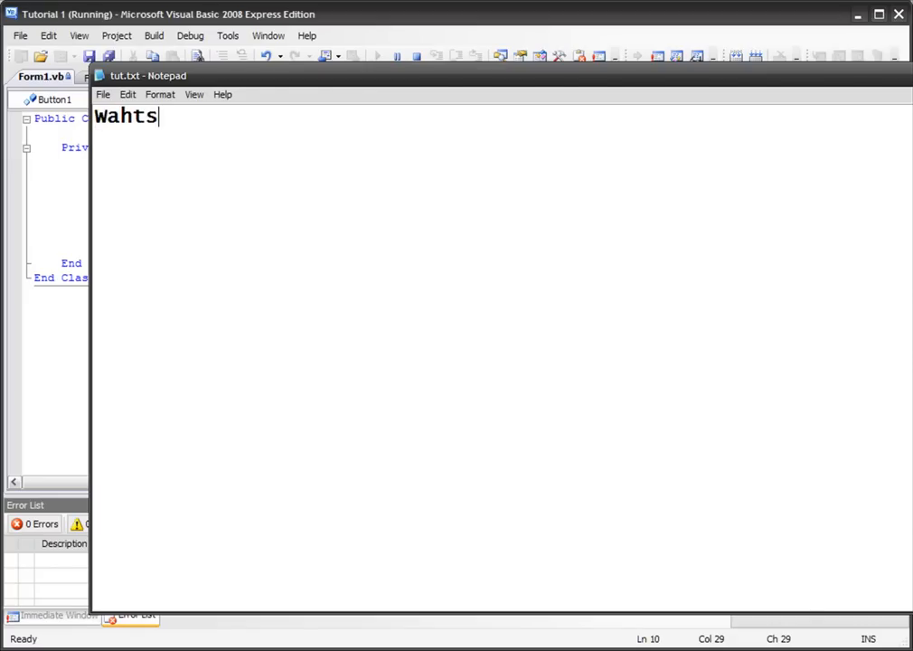
key("Backspace")
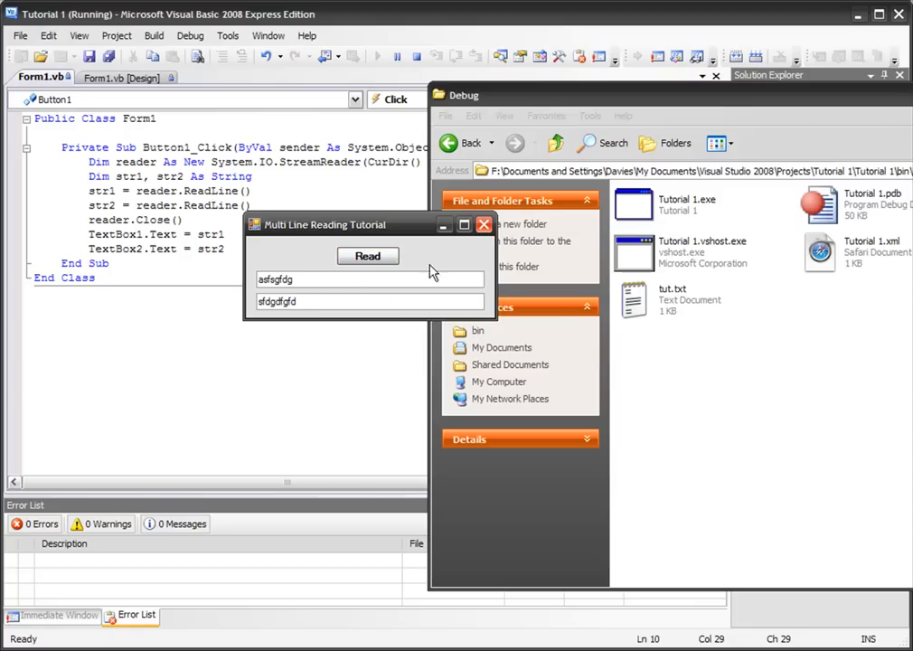
mouse_move(351, 279)
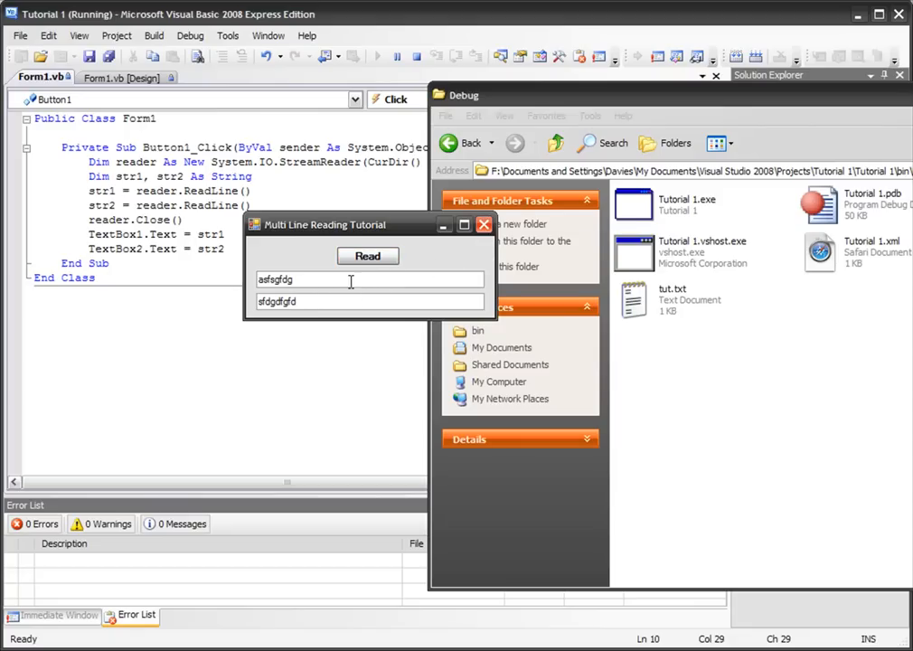
mouse_move(300, 271)
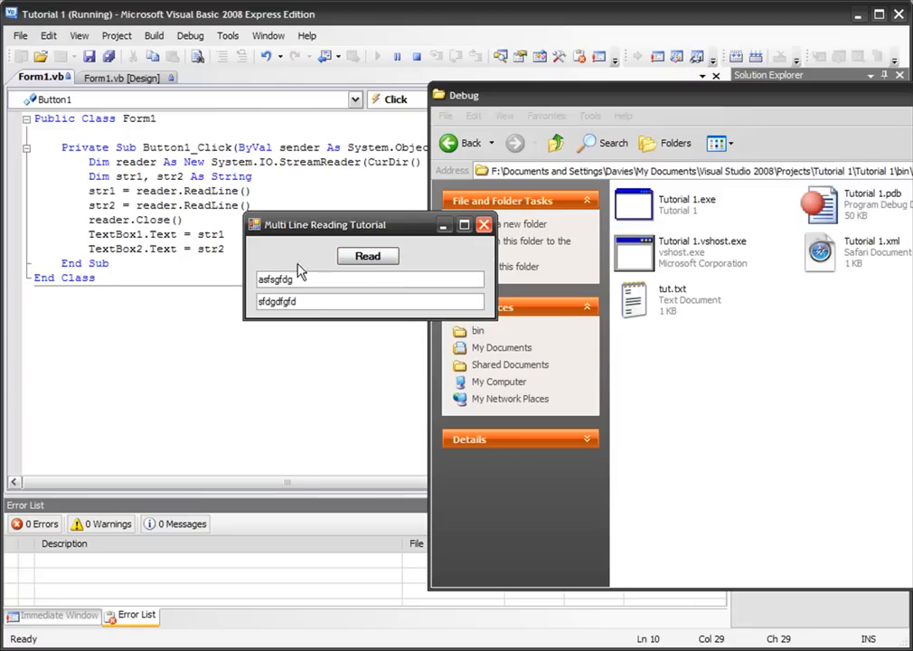
mouse_move(286, 260)
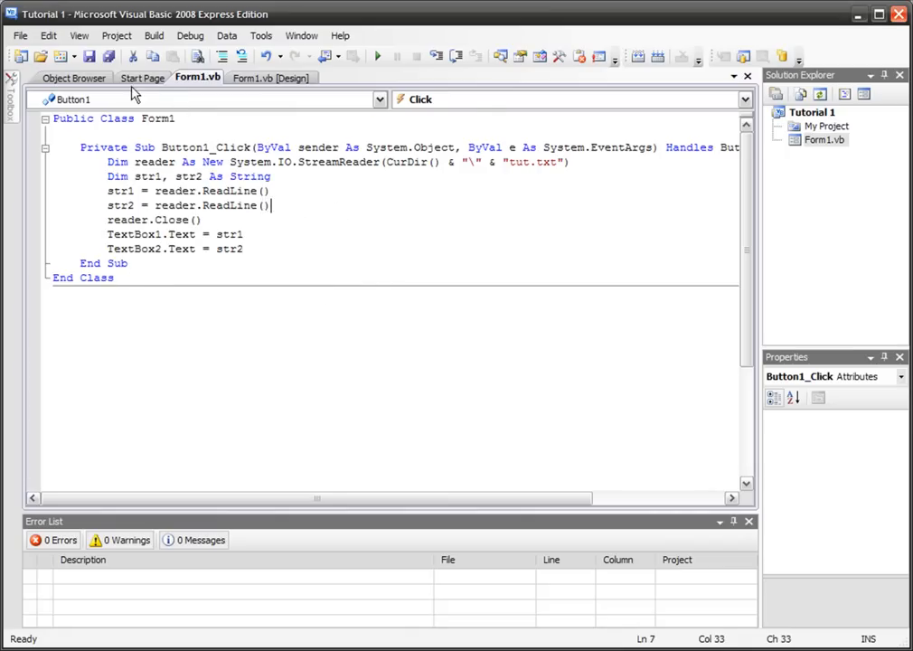
left_click(271, 76)
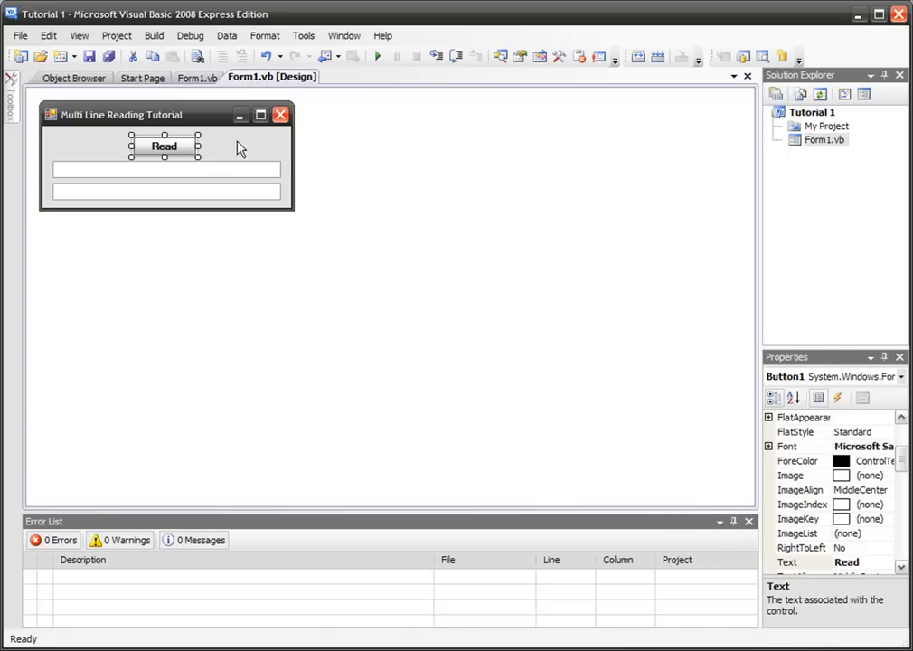
double_click(163, 145)
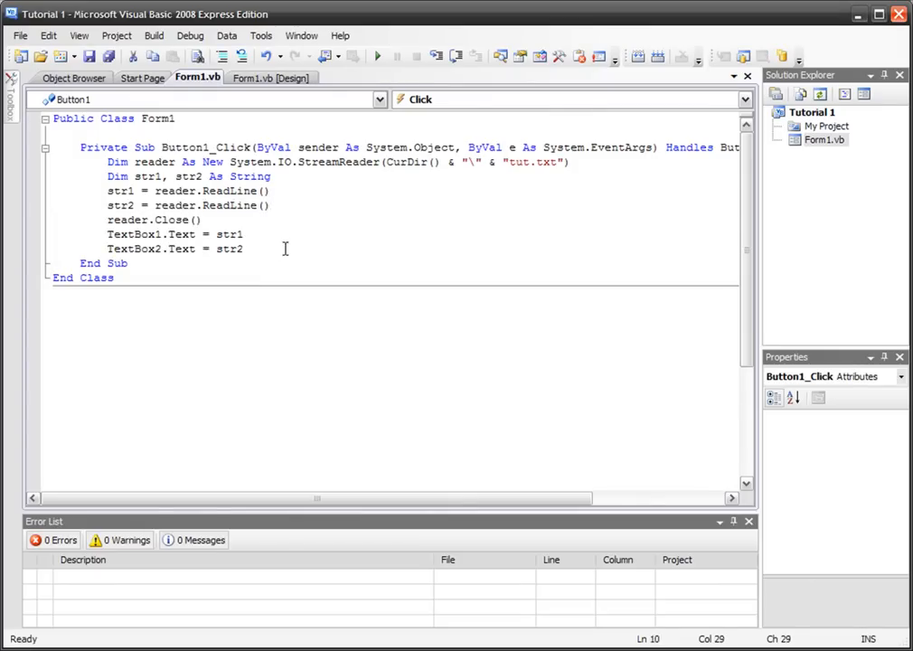
left_click(204, 220)
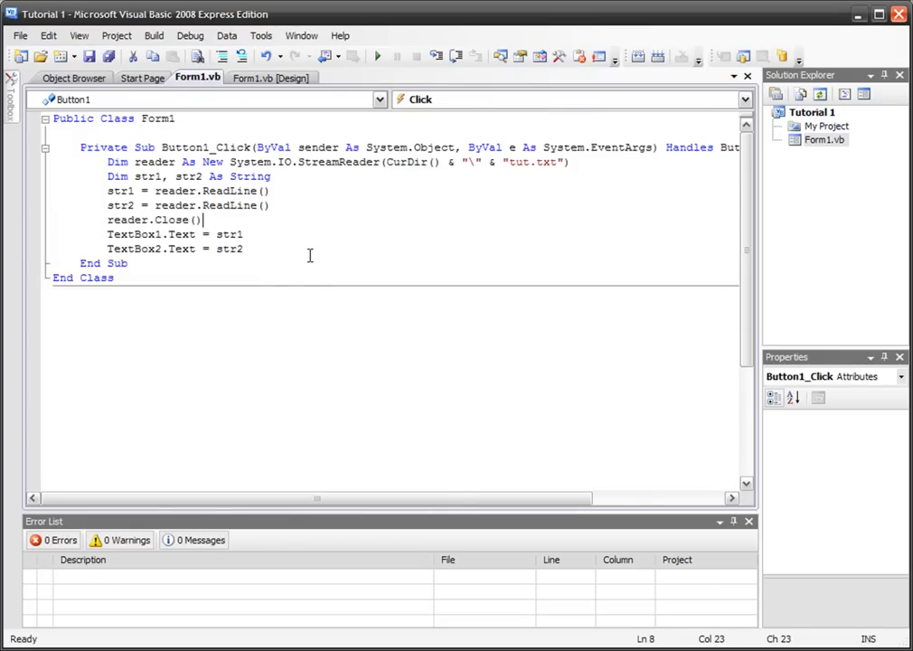
left_click(242, 249)
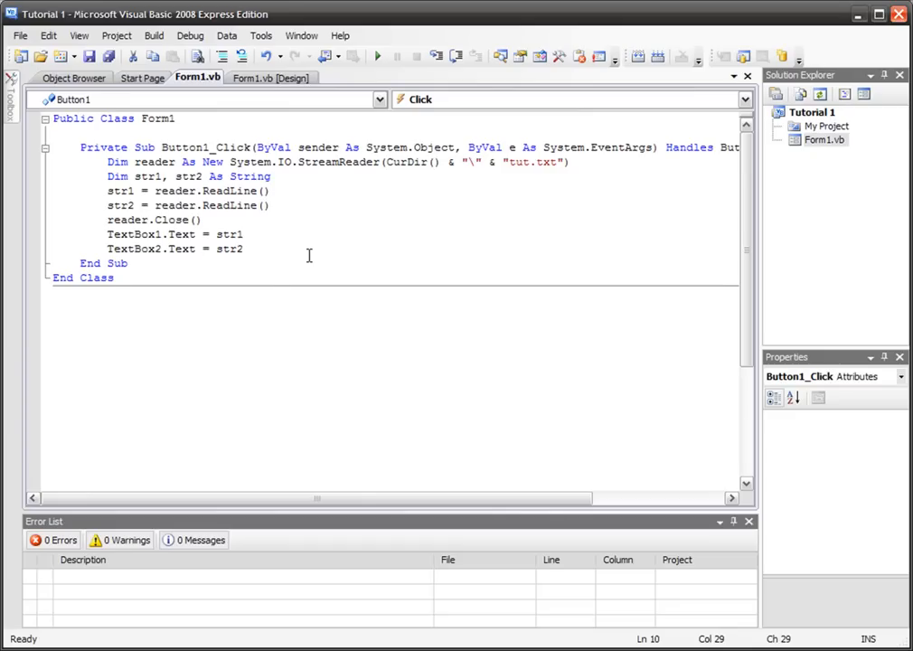